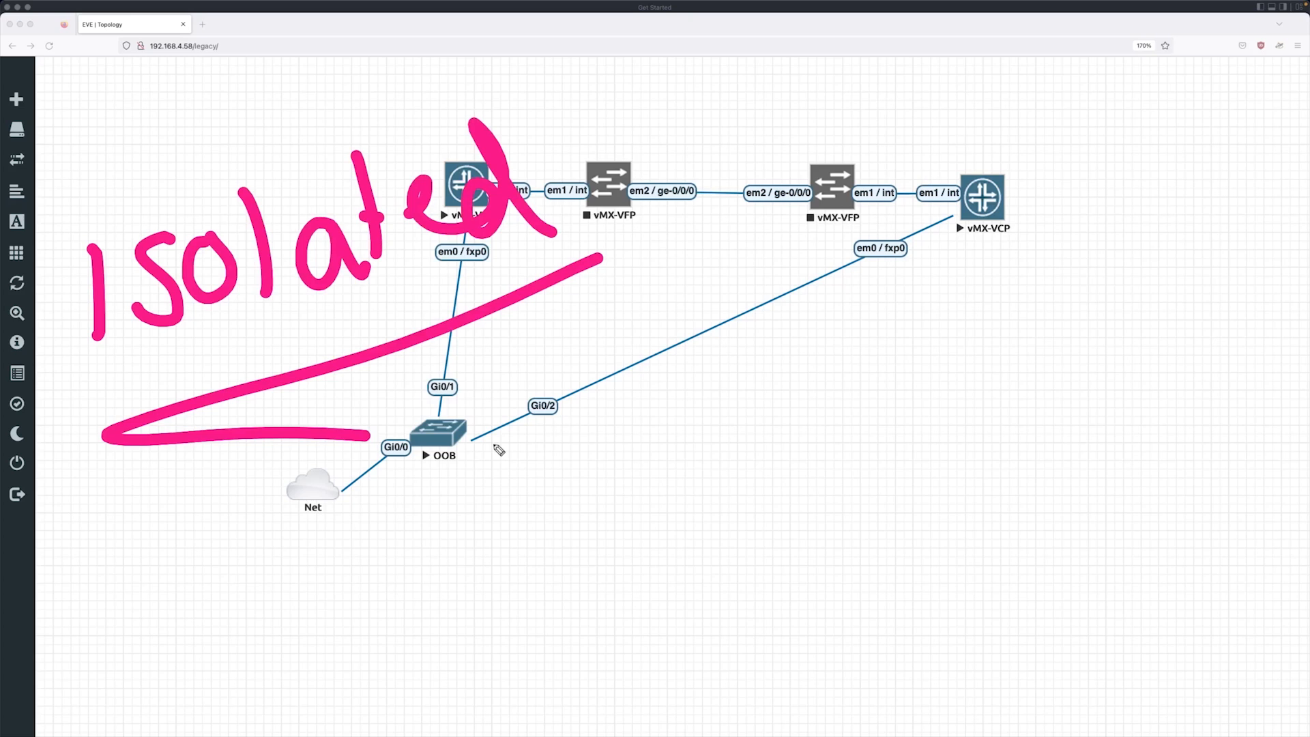
pyautogui.moveTo(613, 468)
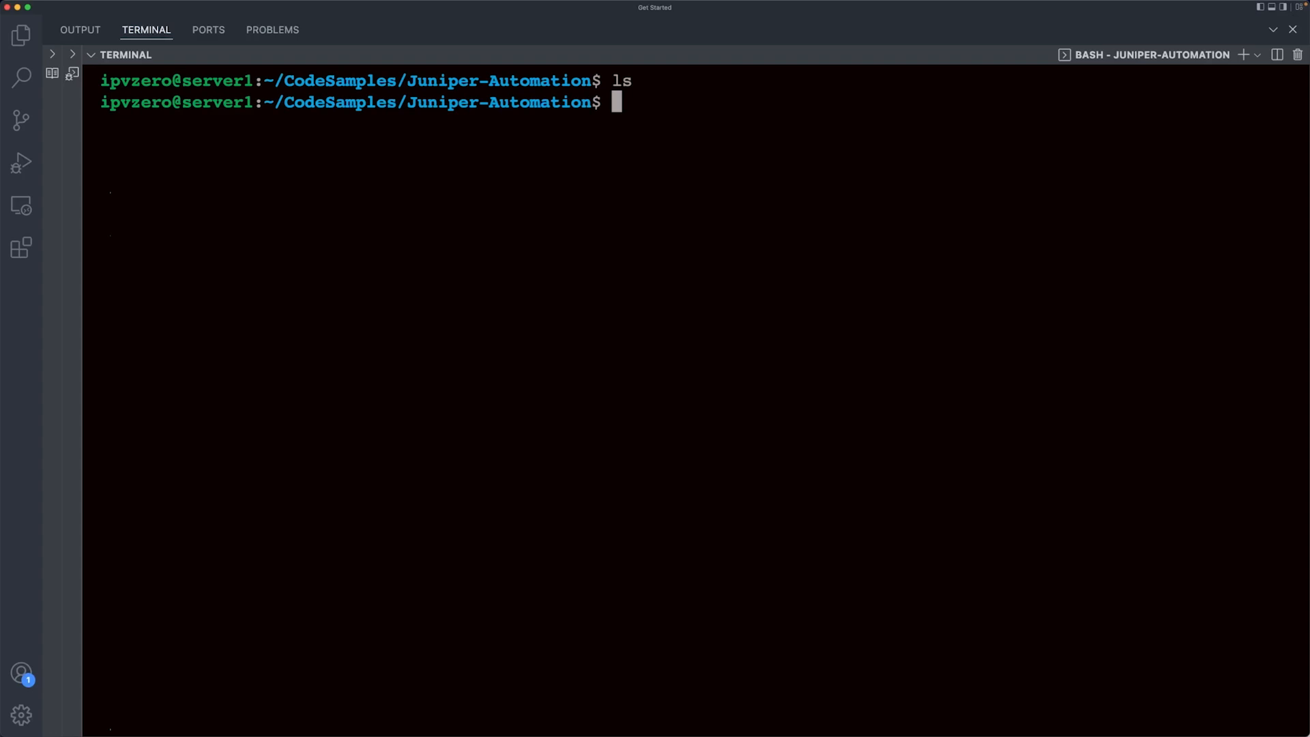
# Create the .venv virtual environment with 'python3 -m venv .venv'.
pyautogui.write('pyth')
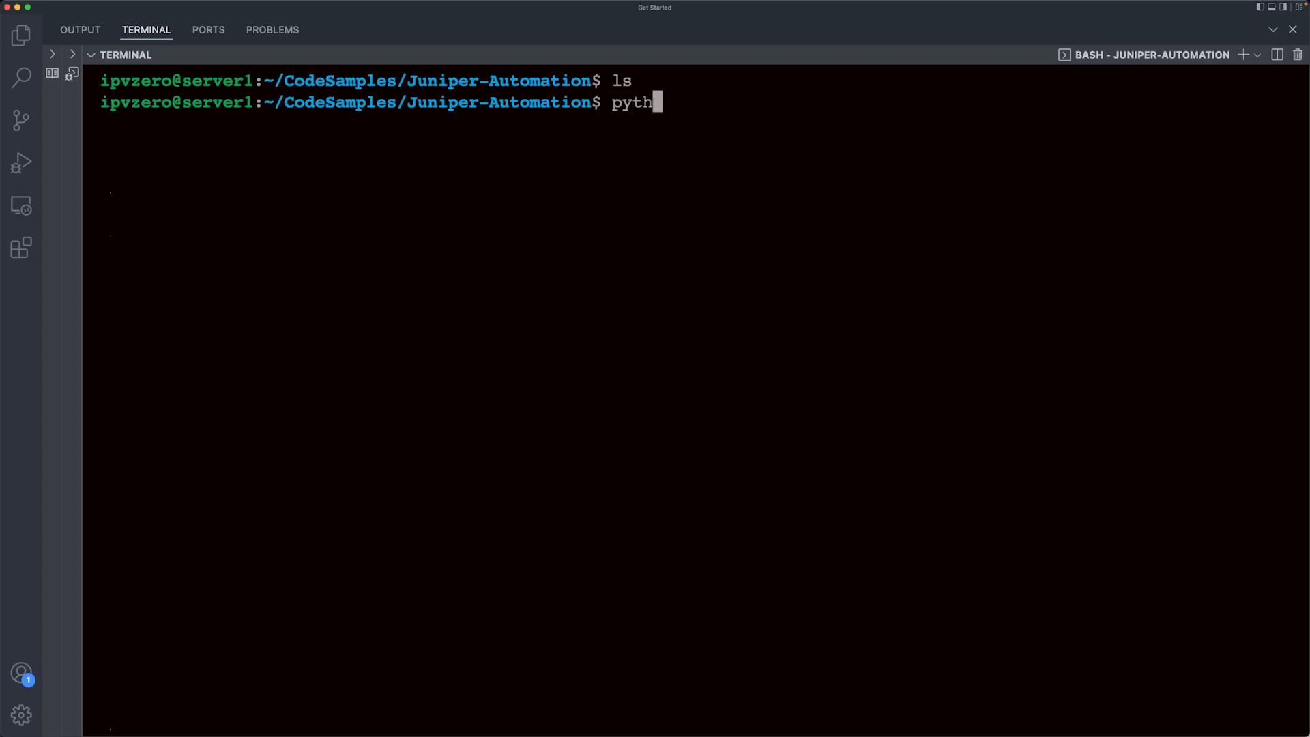
pyautogui.write('on3')
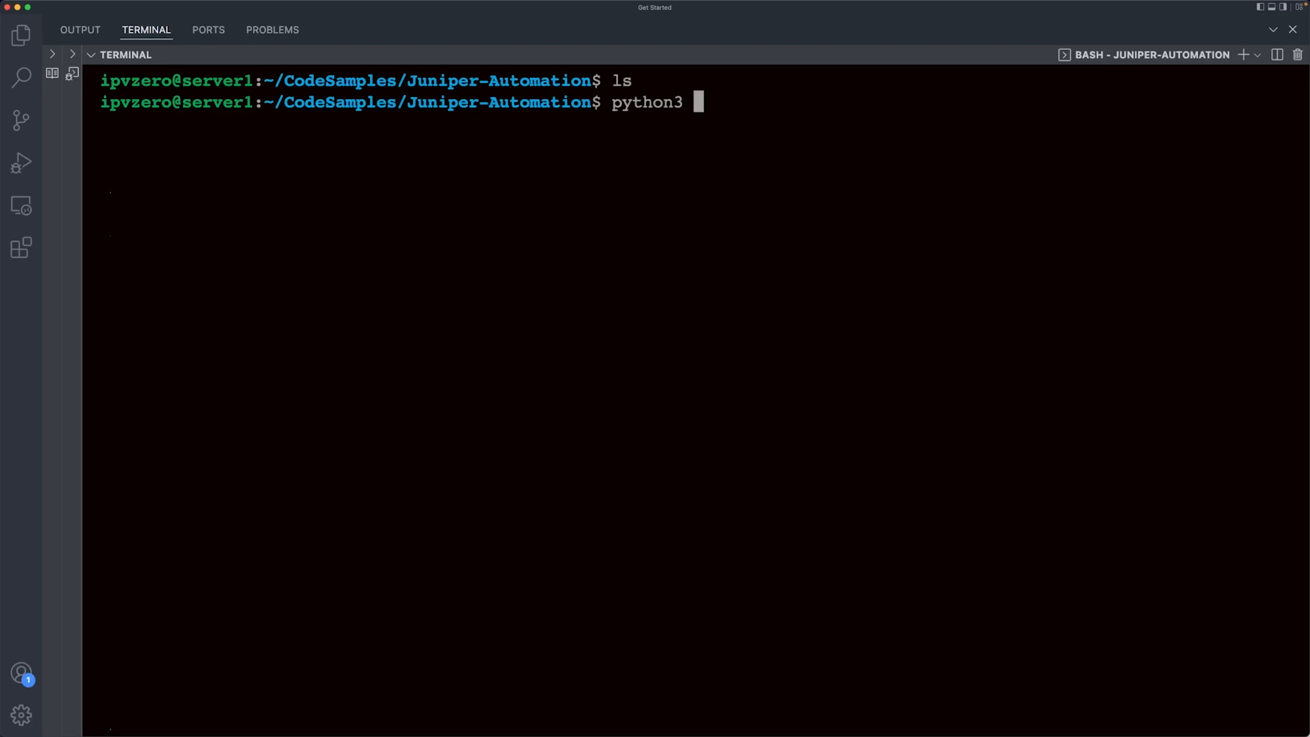
pyautogui.write('-m')
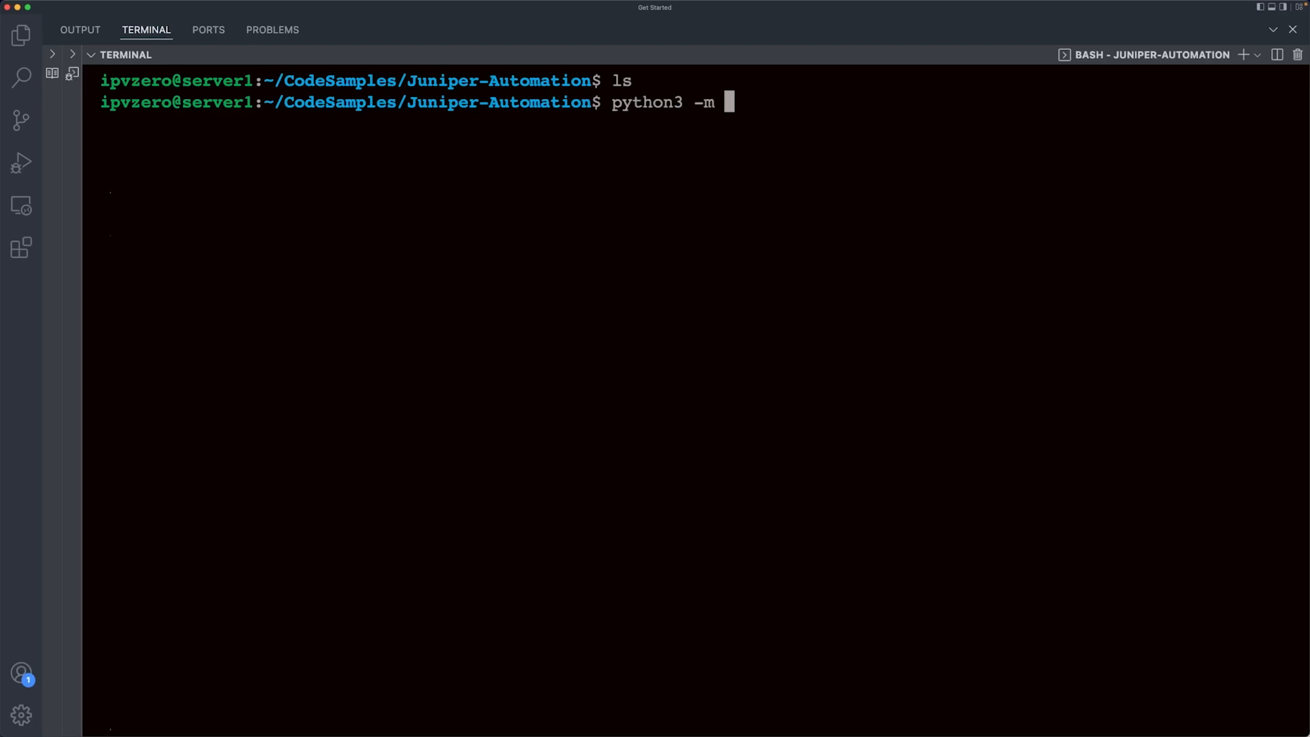
pyautogui.write('venv')
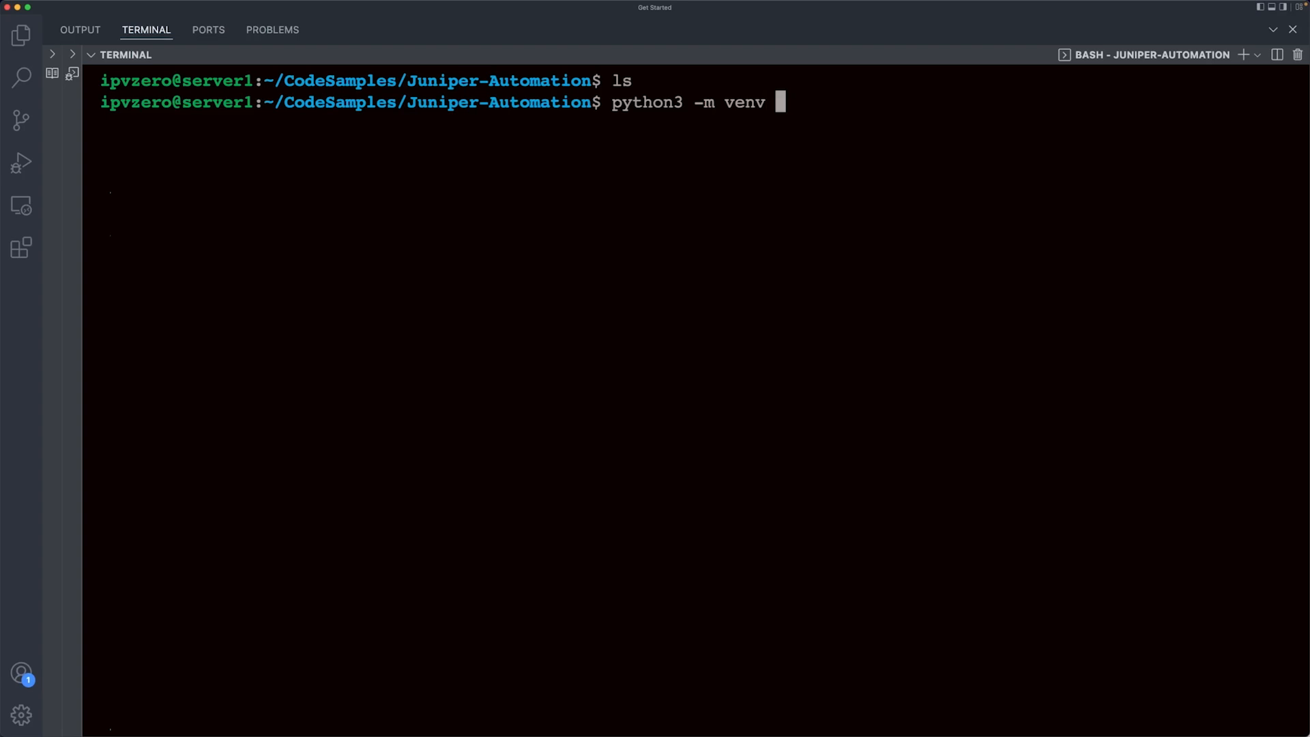
pyautogui.moveTo(673, 221)
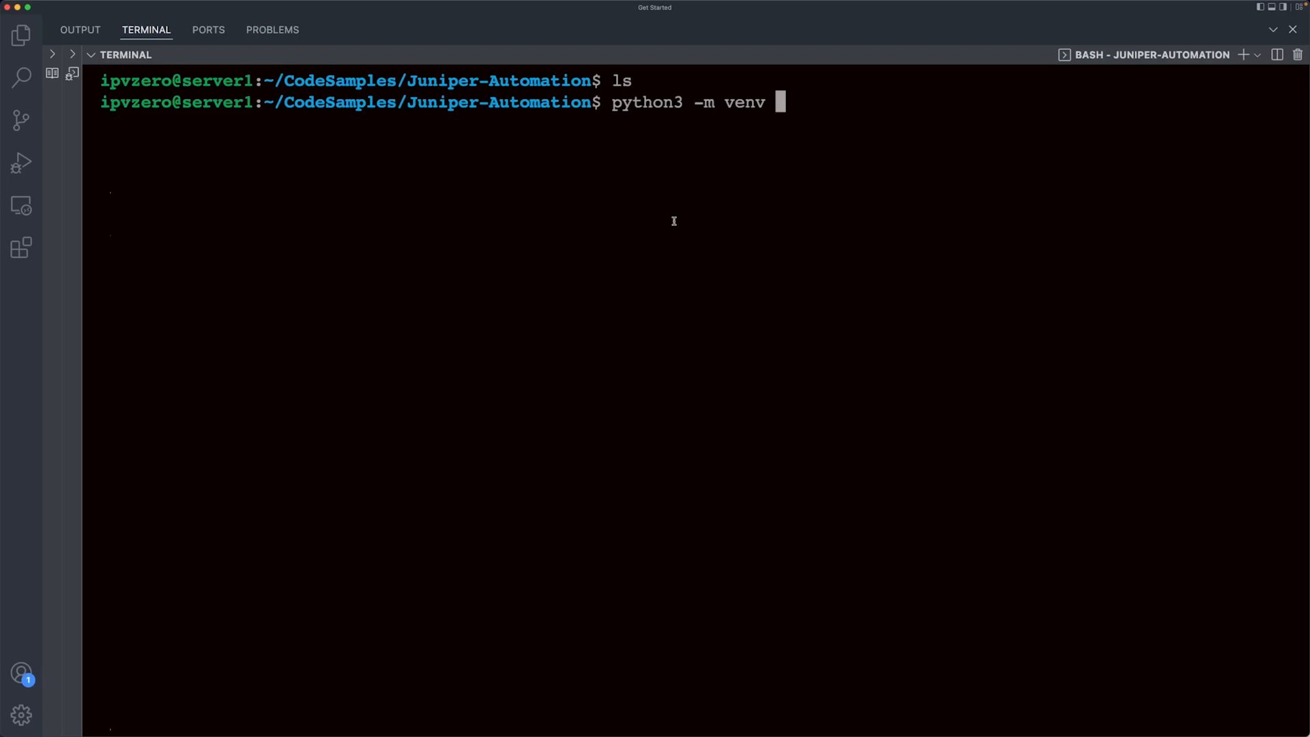
pyautogui.write('pizza')
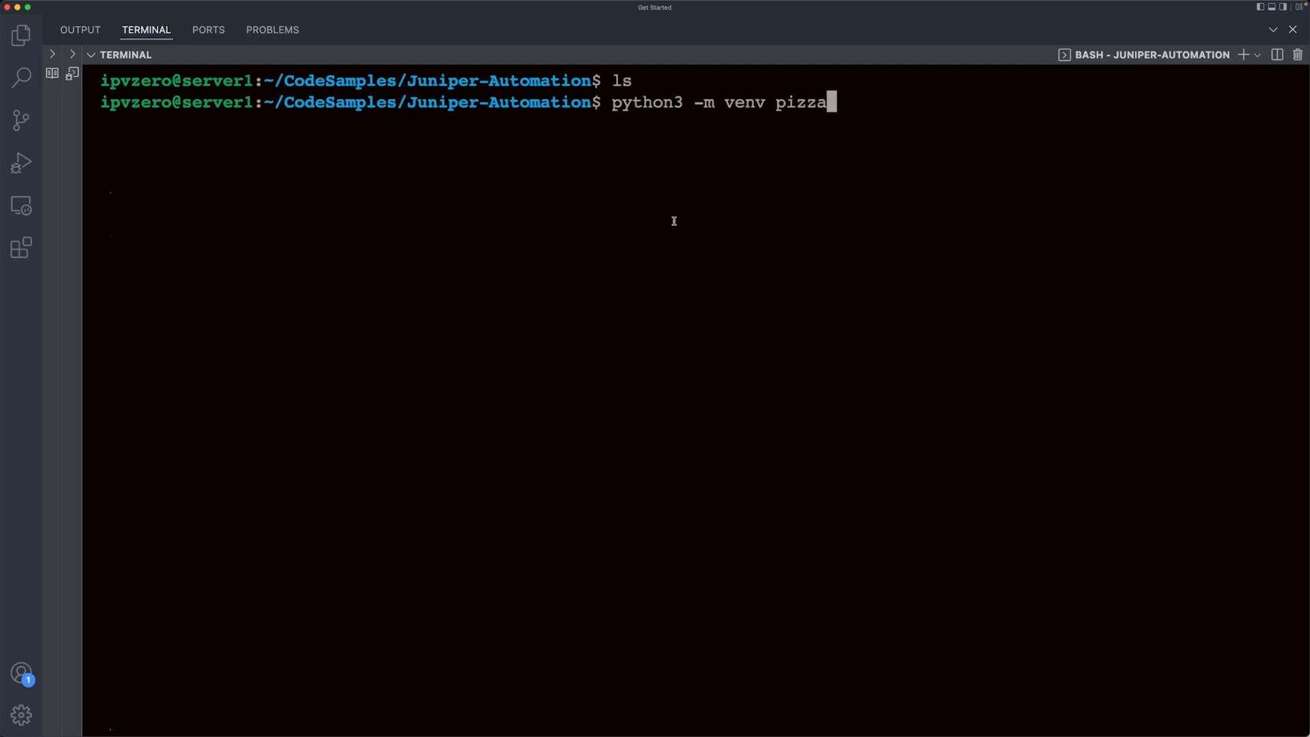
pyautogui.press('Backspace')
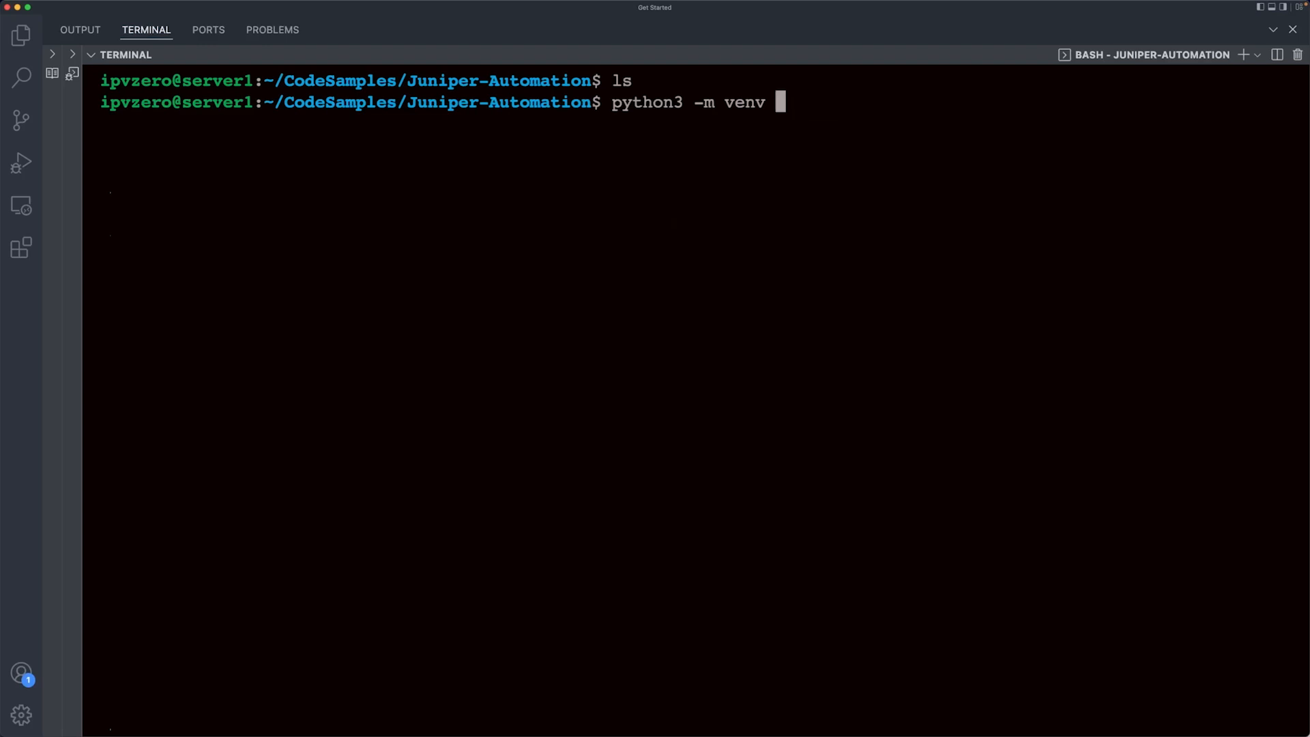
pyautogui.write('.venv')
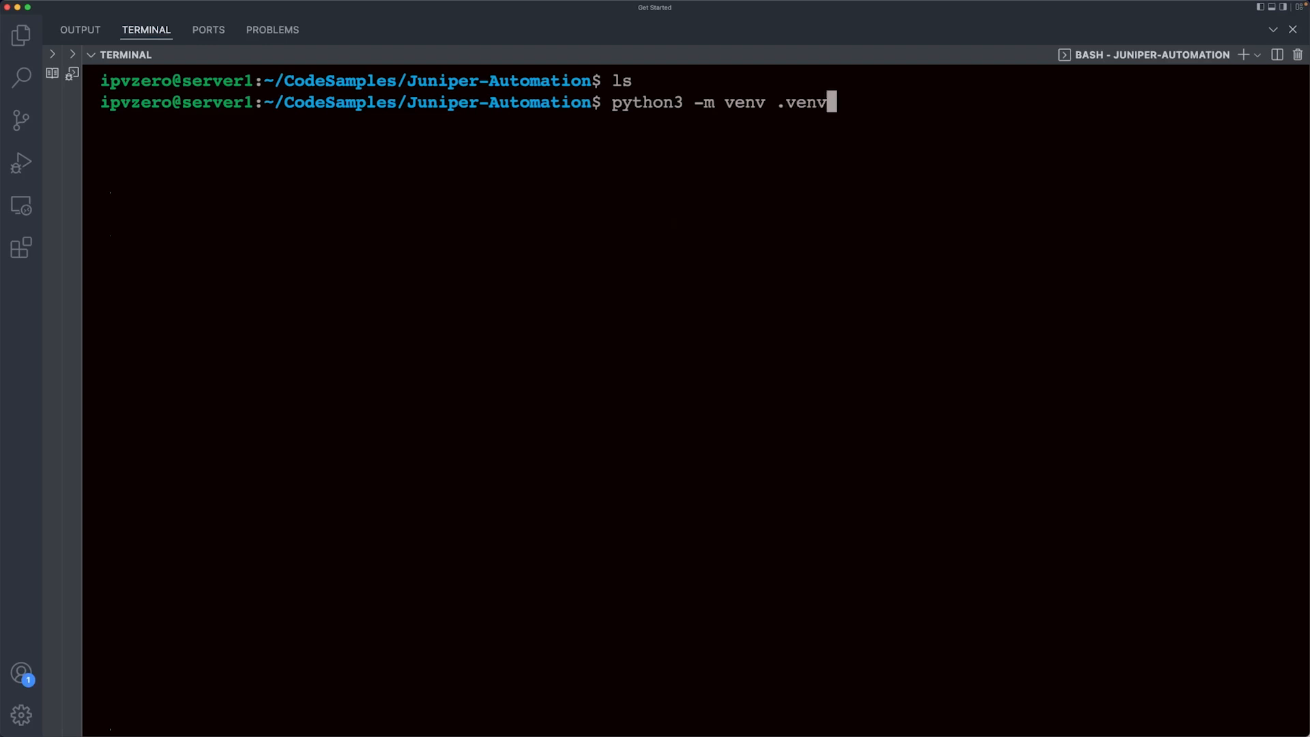
pyautogui.press('Return')
pyautogui.write('ls -')
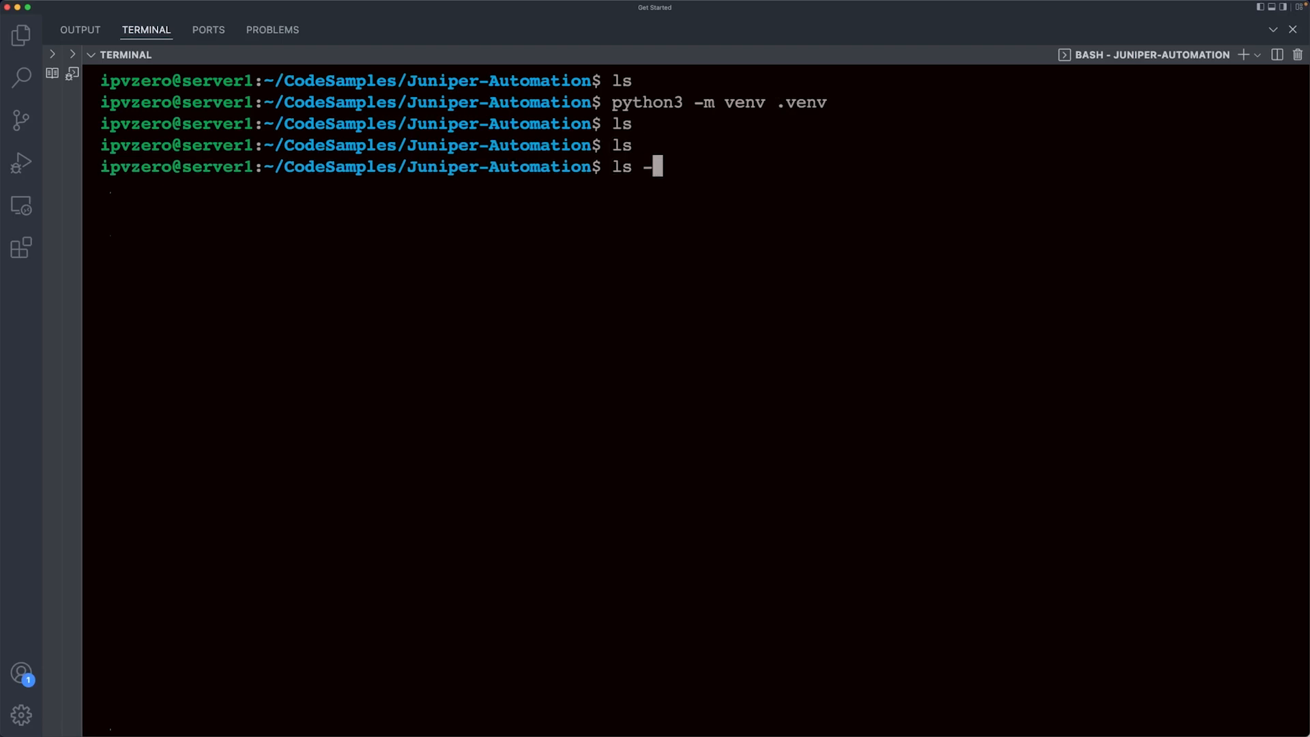
# List all files with ls -la to confirm .venv exists, then cd into .venv.
pyautogui.write('la')
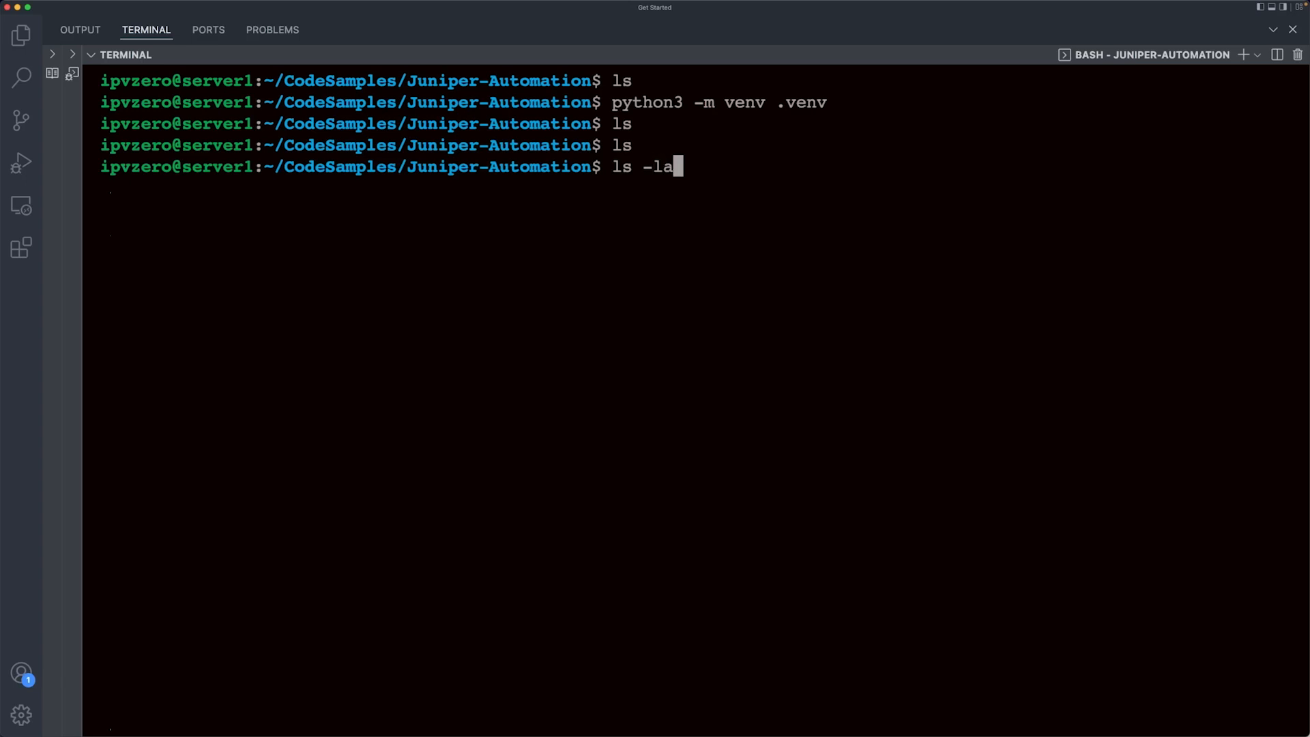
pyautogui.press('Return')
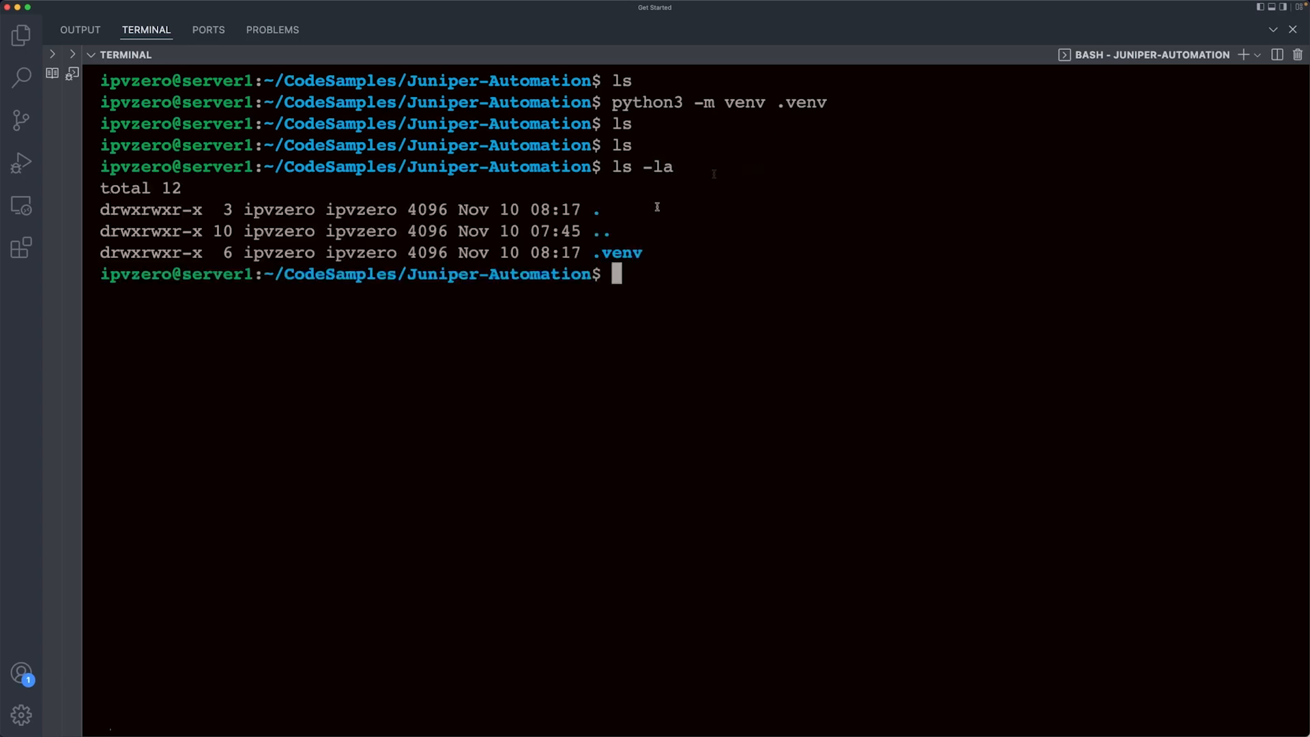
pyautogui.doubleClick(619, 252)
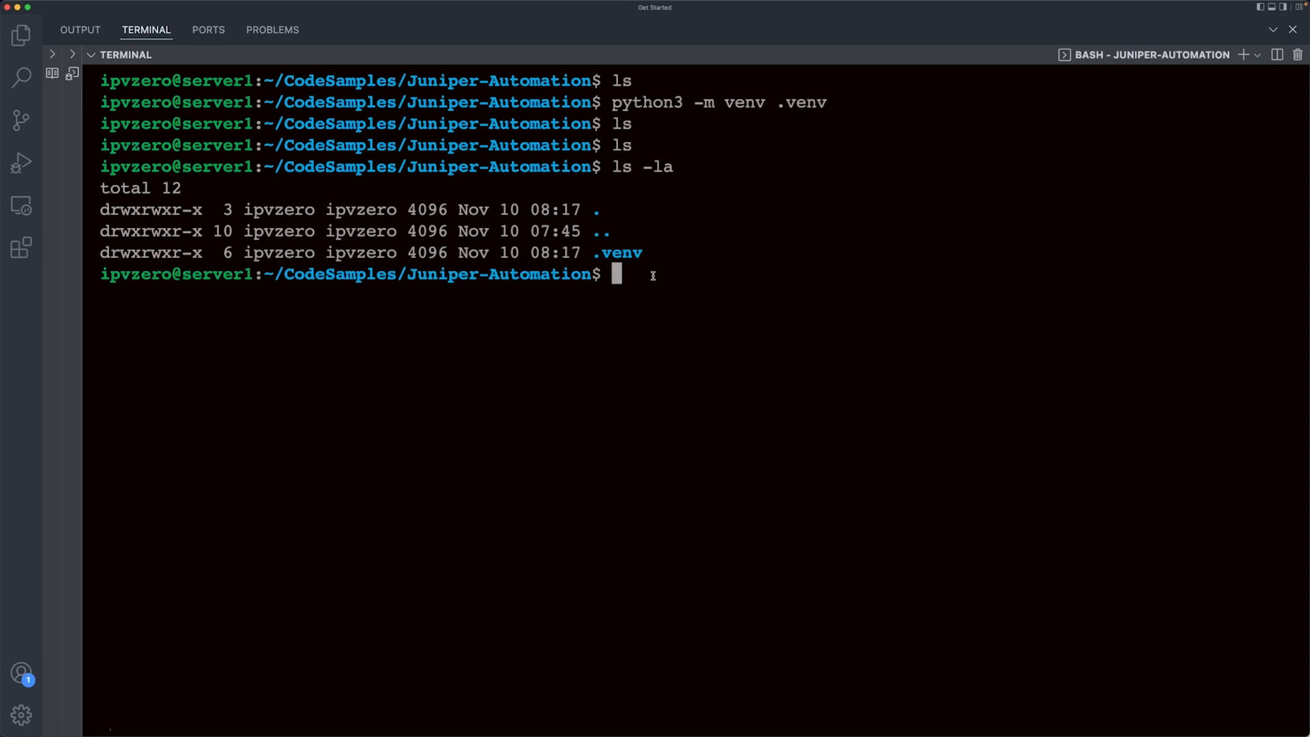
pyautogui.moveTo(602, 252)
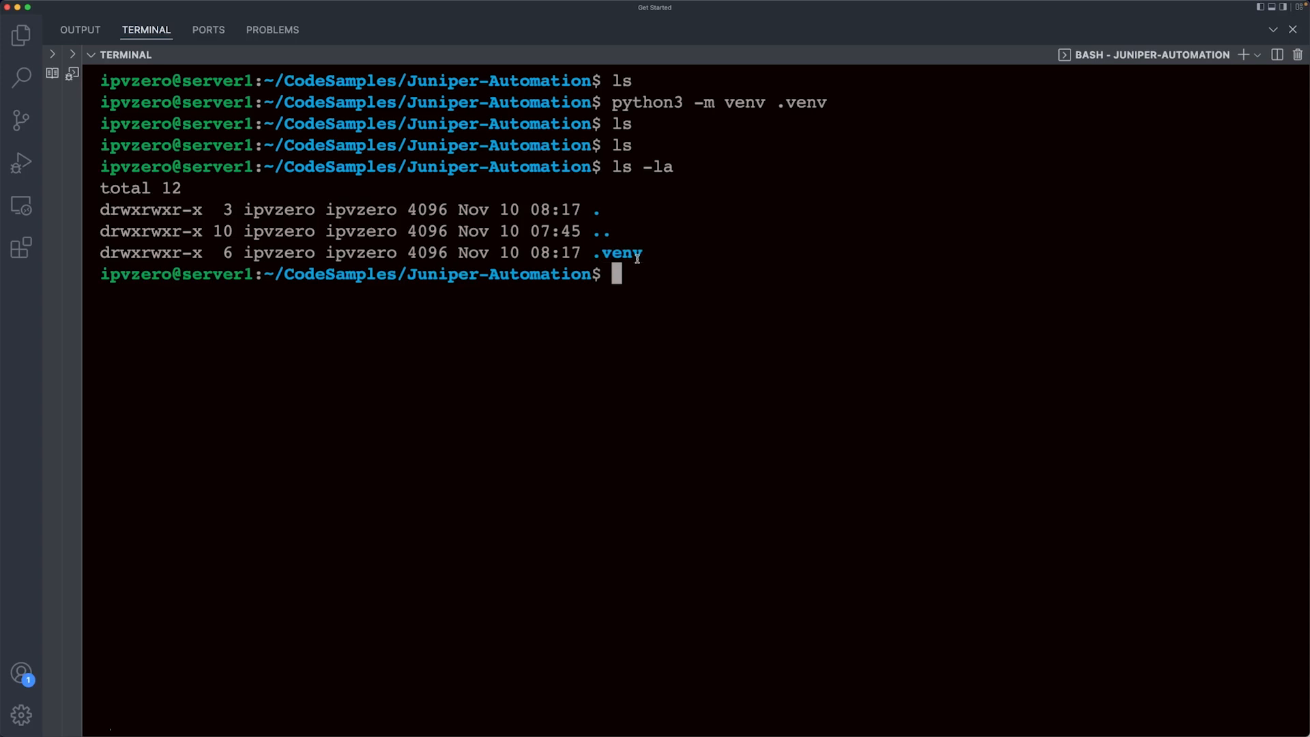
pyautogui.write('cd .venv')
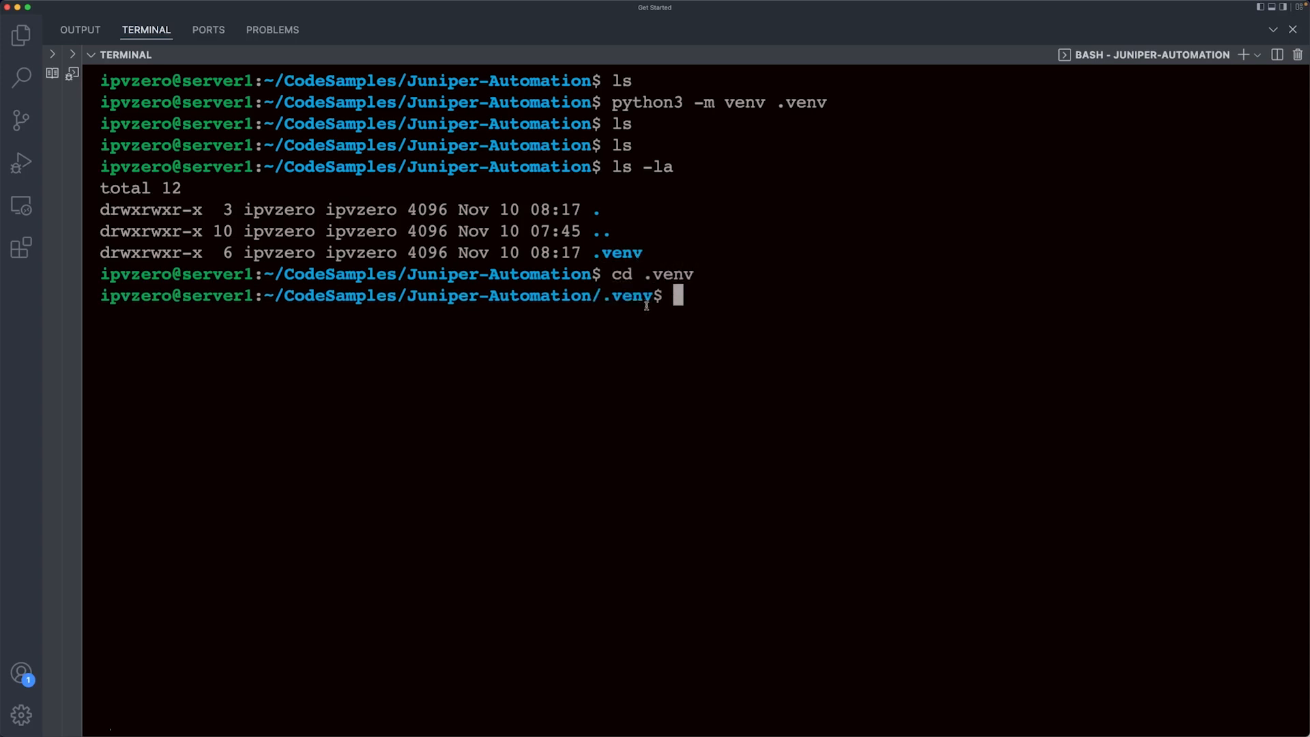
# List the contents of the .venv folder with ls.
pyautogui.doubleClick(626, 294)
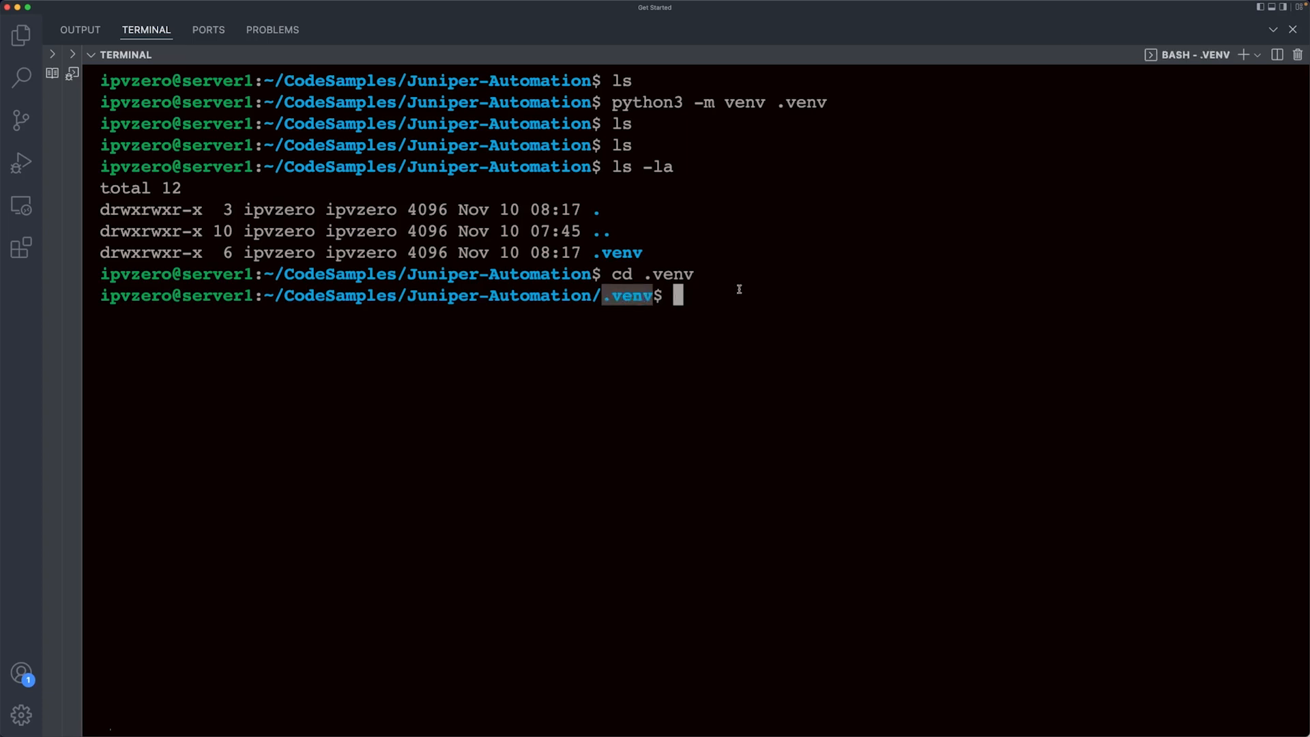
pyautogui.write('ls')
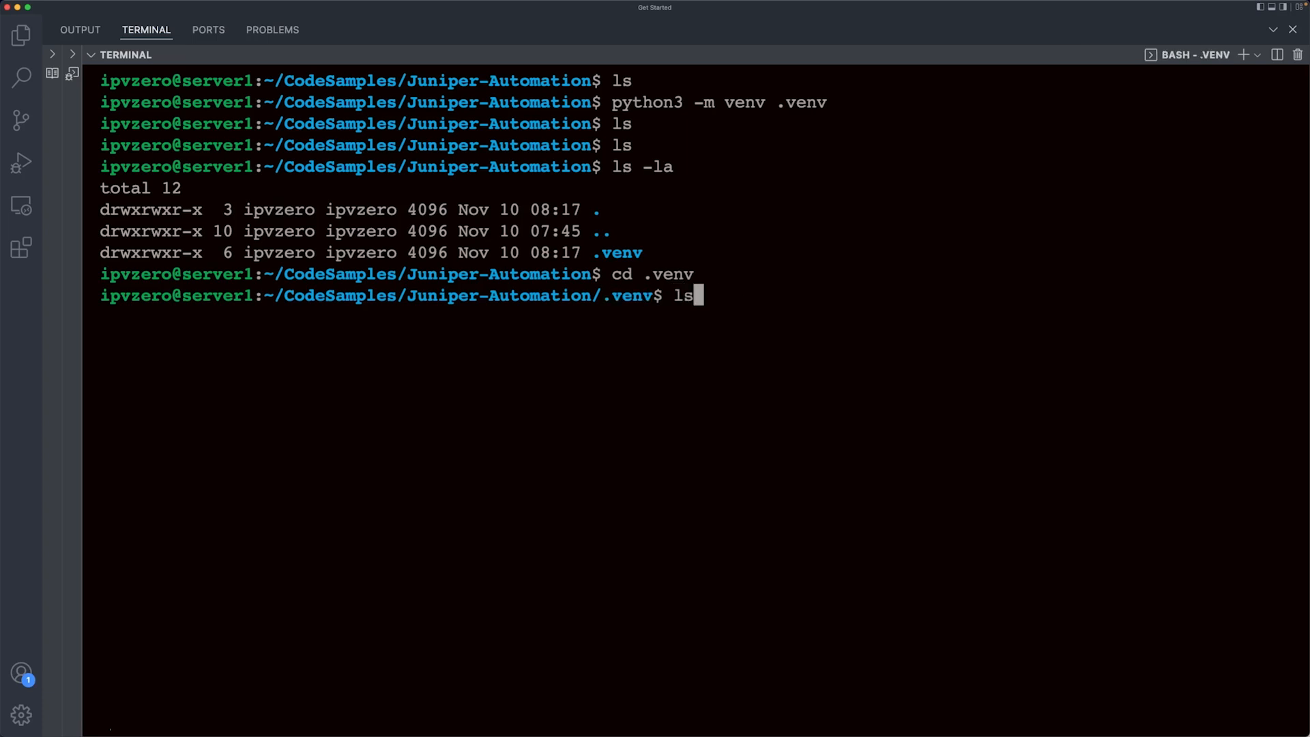
pyautogui.press('Return')
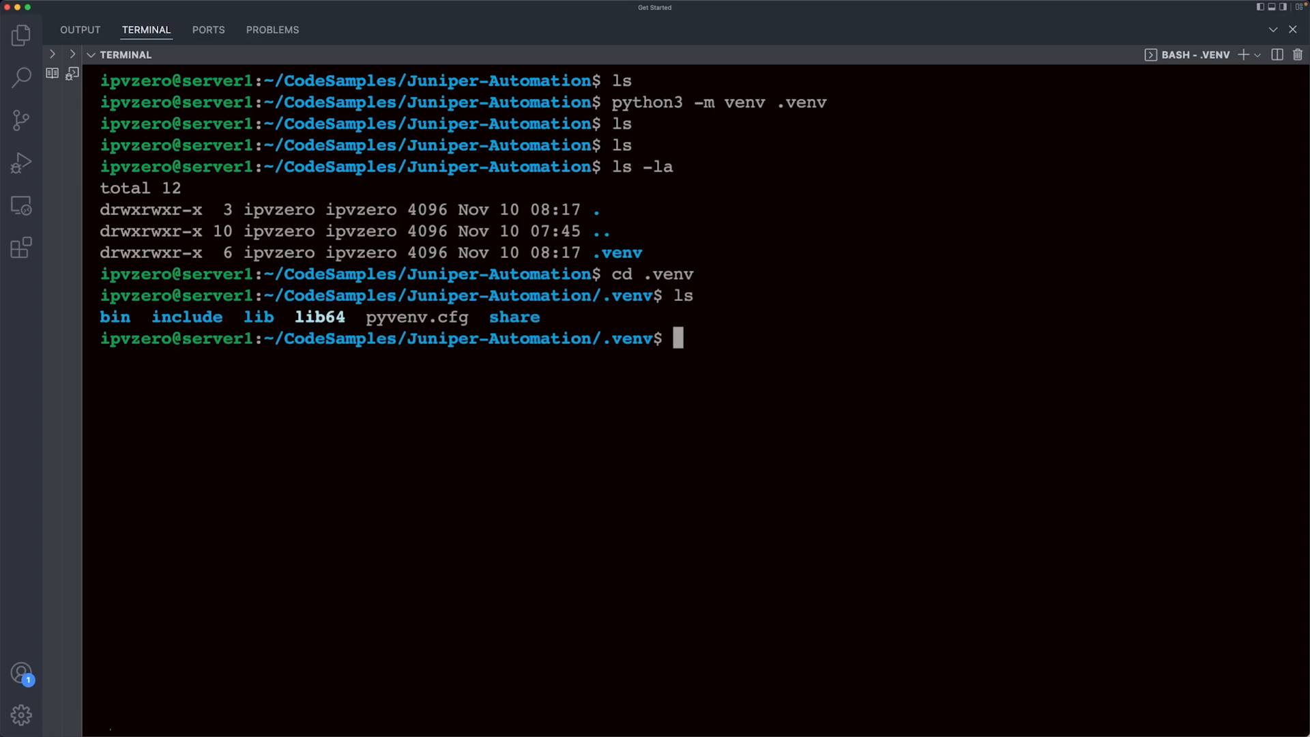
# Activate the environment by running source bin/activate.
pyautogui.write('sourc')
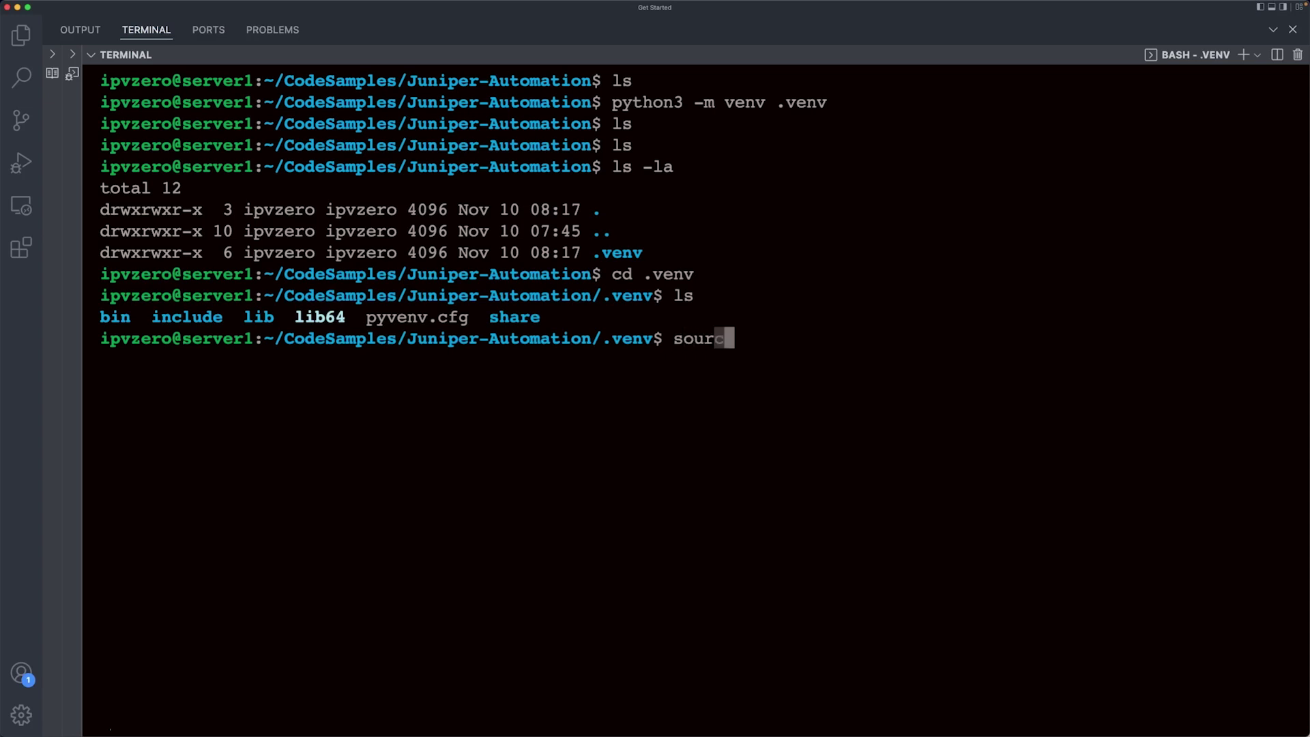
pyautogui.write('e')
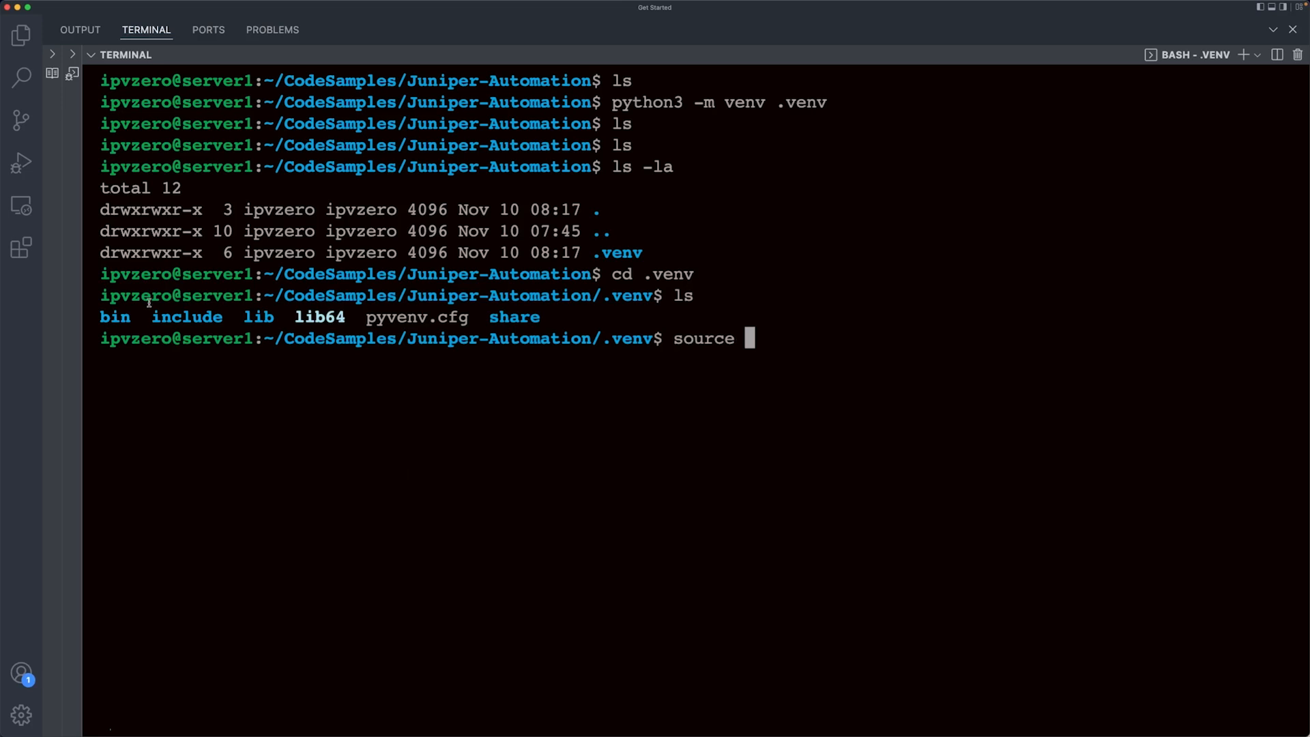
pyautogui.write('bin/')
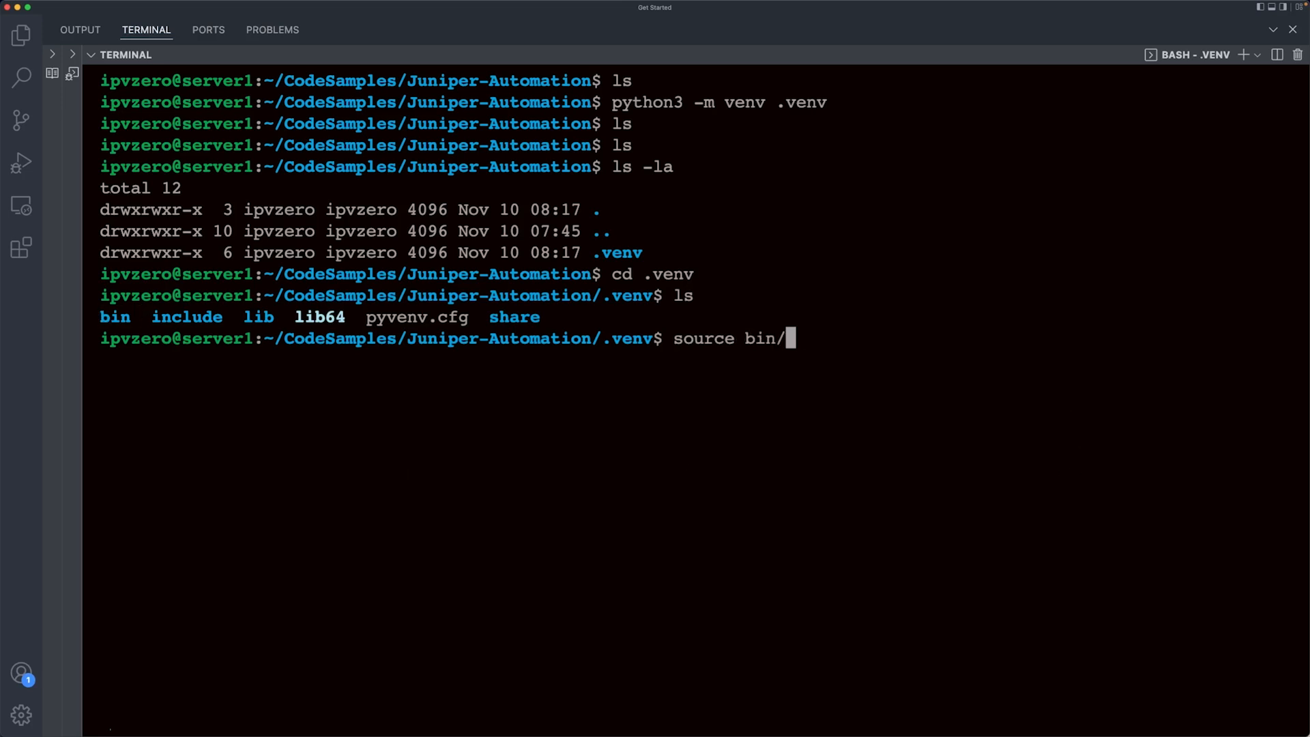
pyautogui.write('activa')
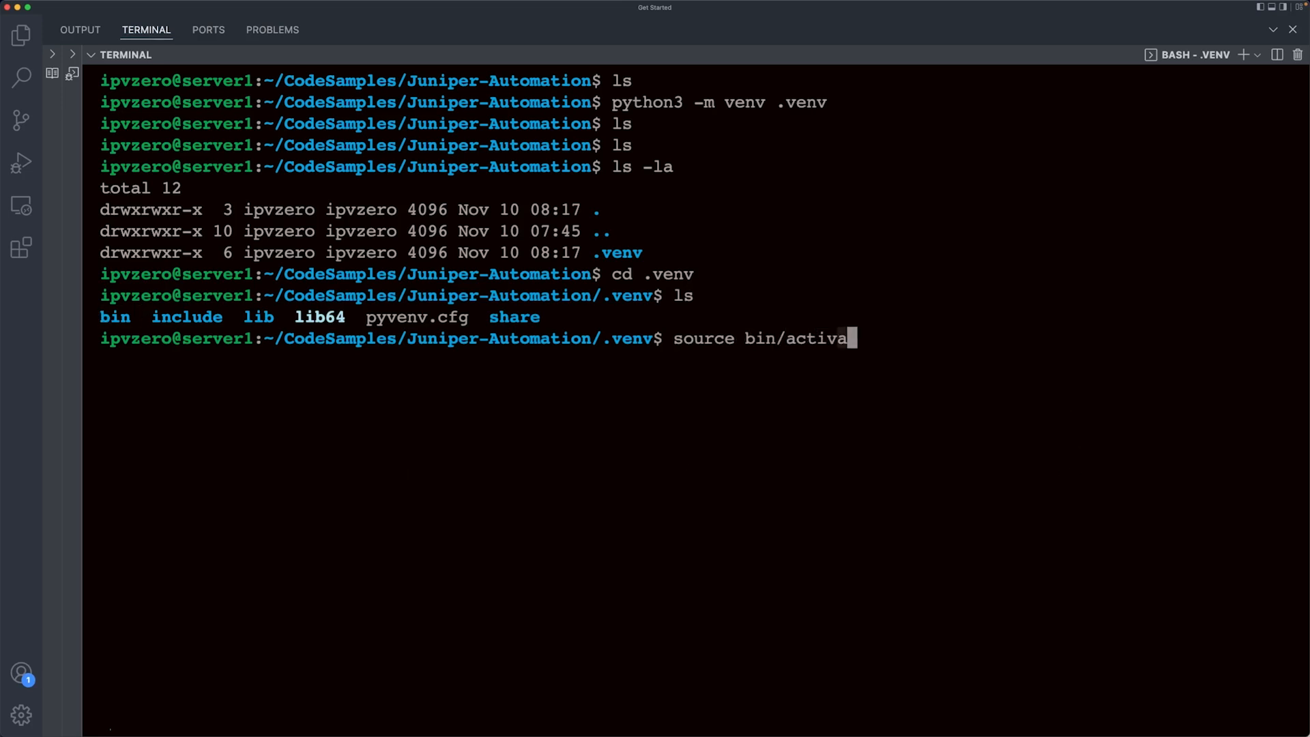
pyautogui.press('Return')
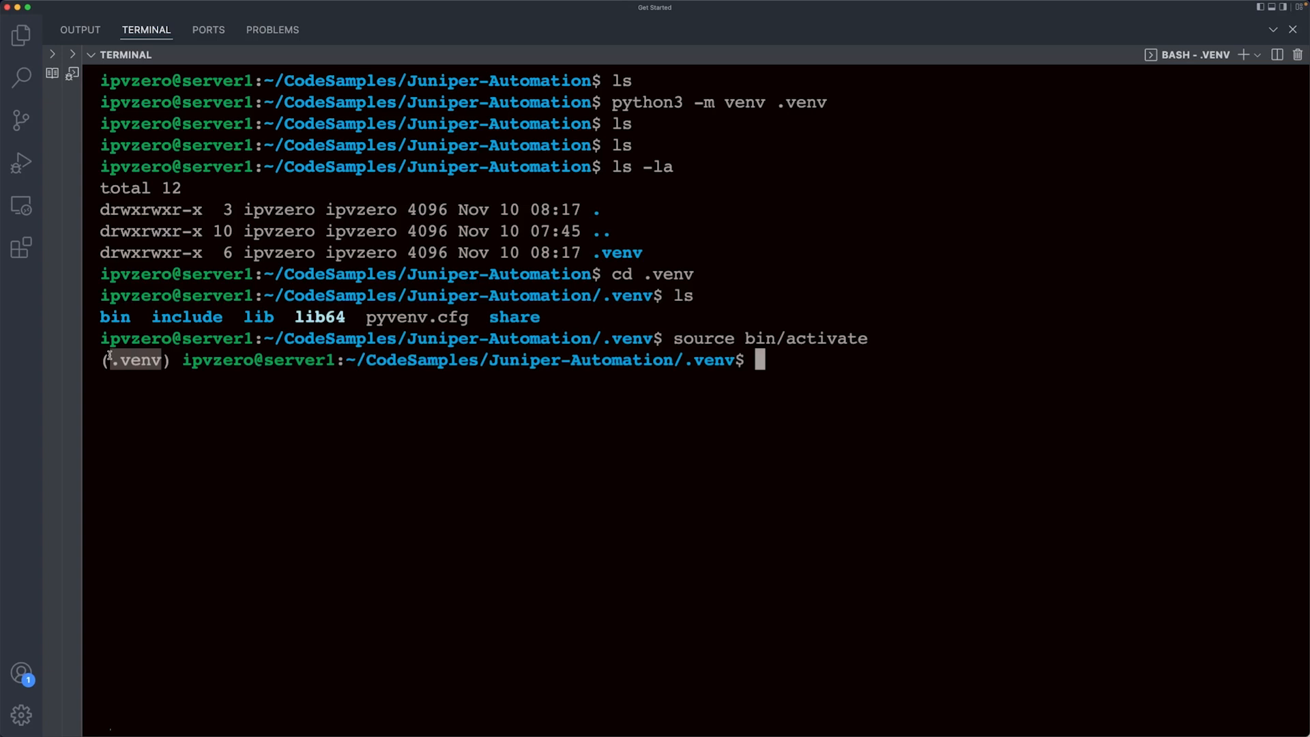
pyautogui.moveTo(132, 383)
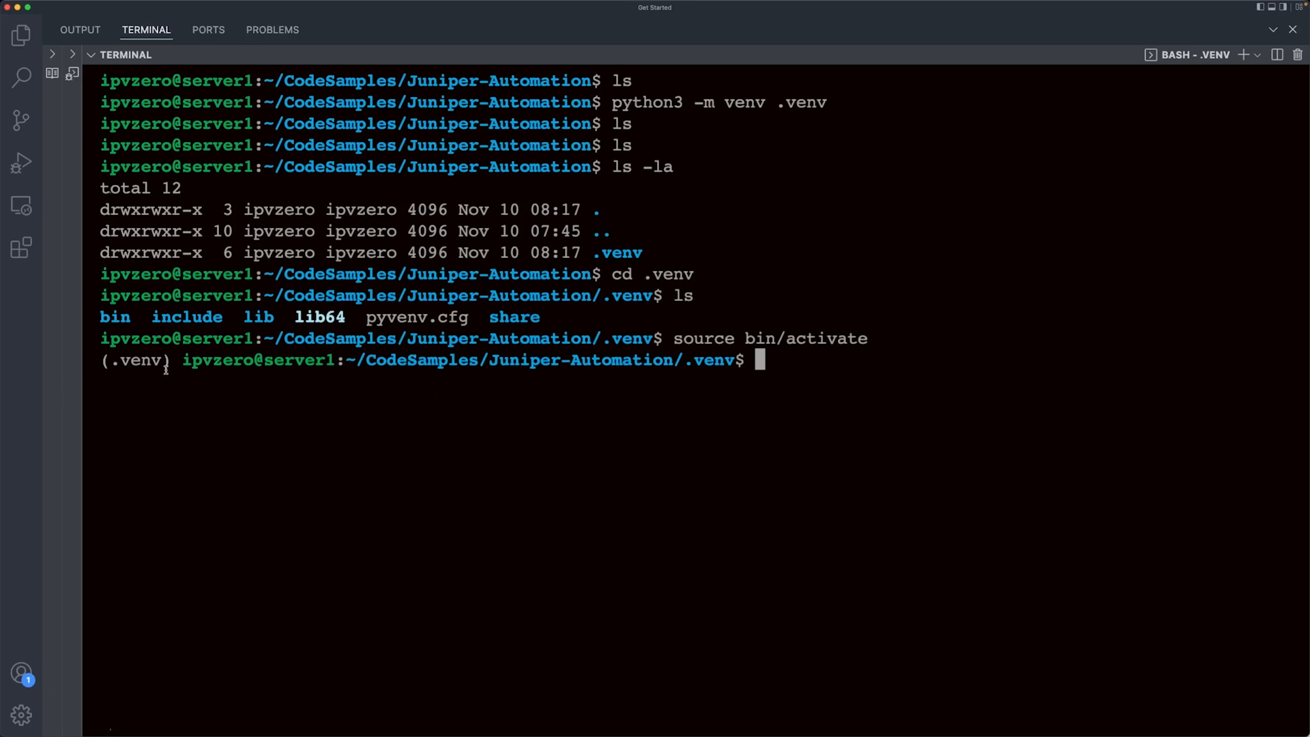
pyautogui.moveTo(175, 411)
pyautogui.write('deactivate')
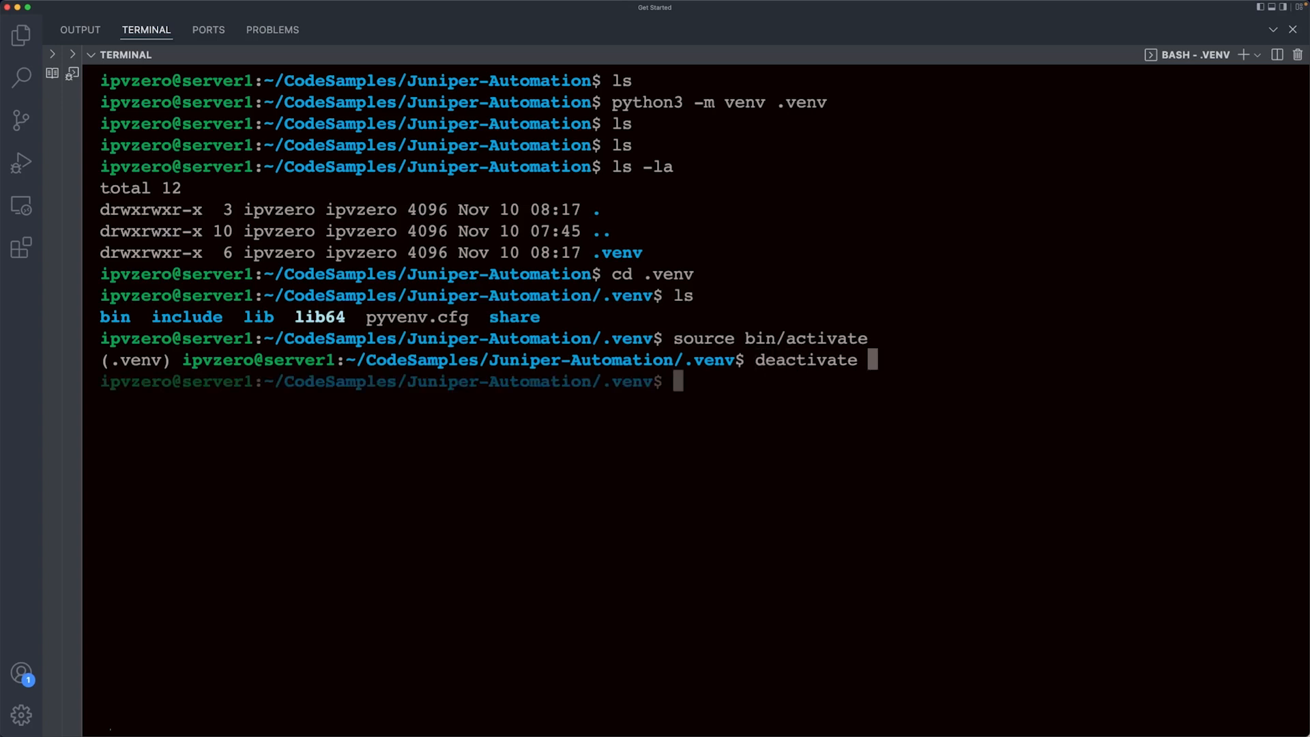
# Deactivate the environment and begin retyping 'source bin/activate'.
pyautogui.press('Return')
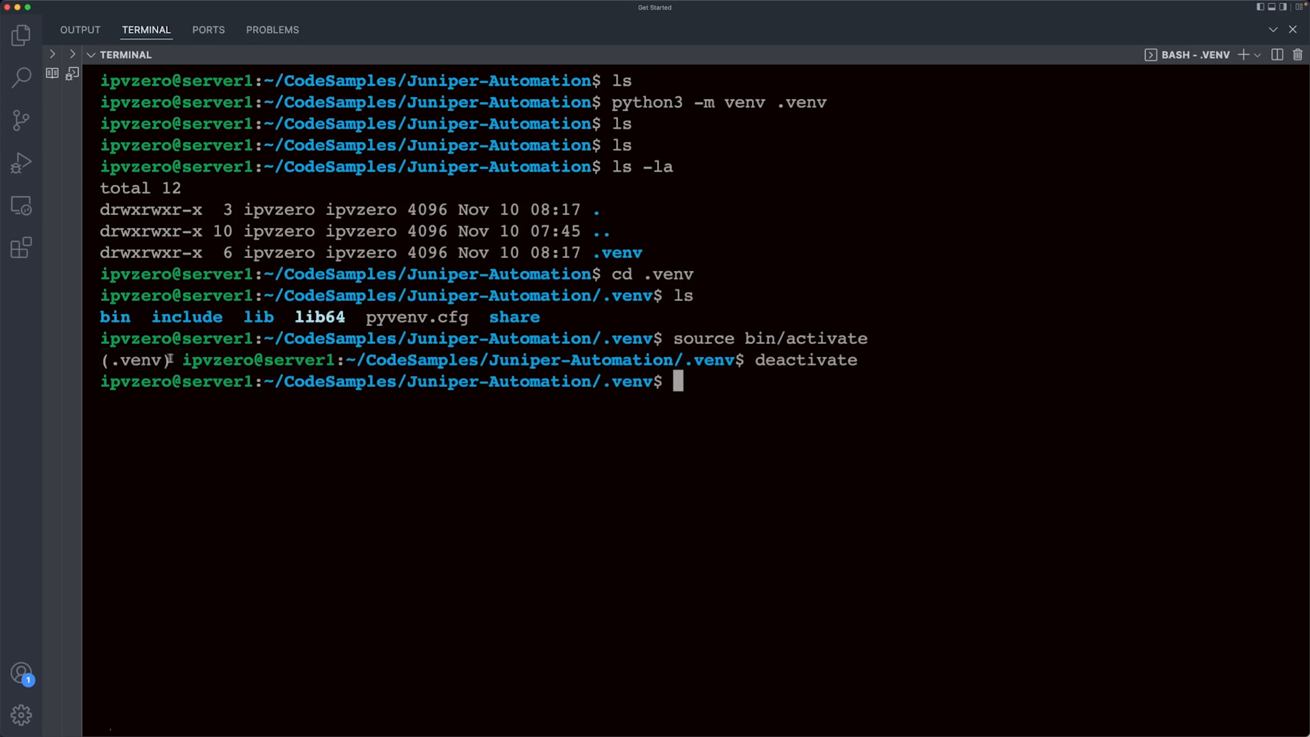
pyautogui.write('s')
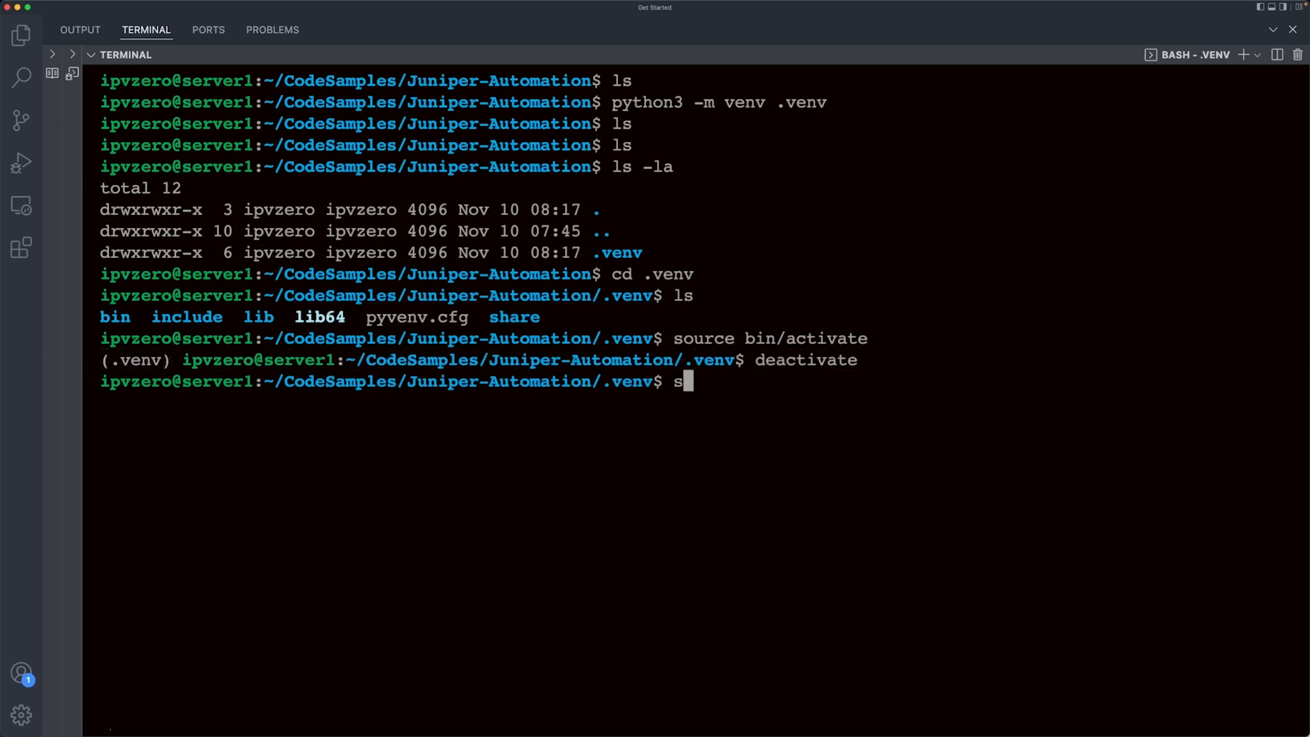
pyautogui.write('ource bin/activate')
pyautogui.write('cd ..')
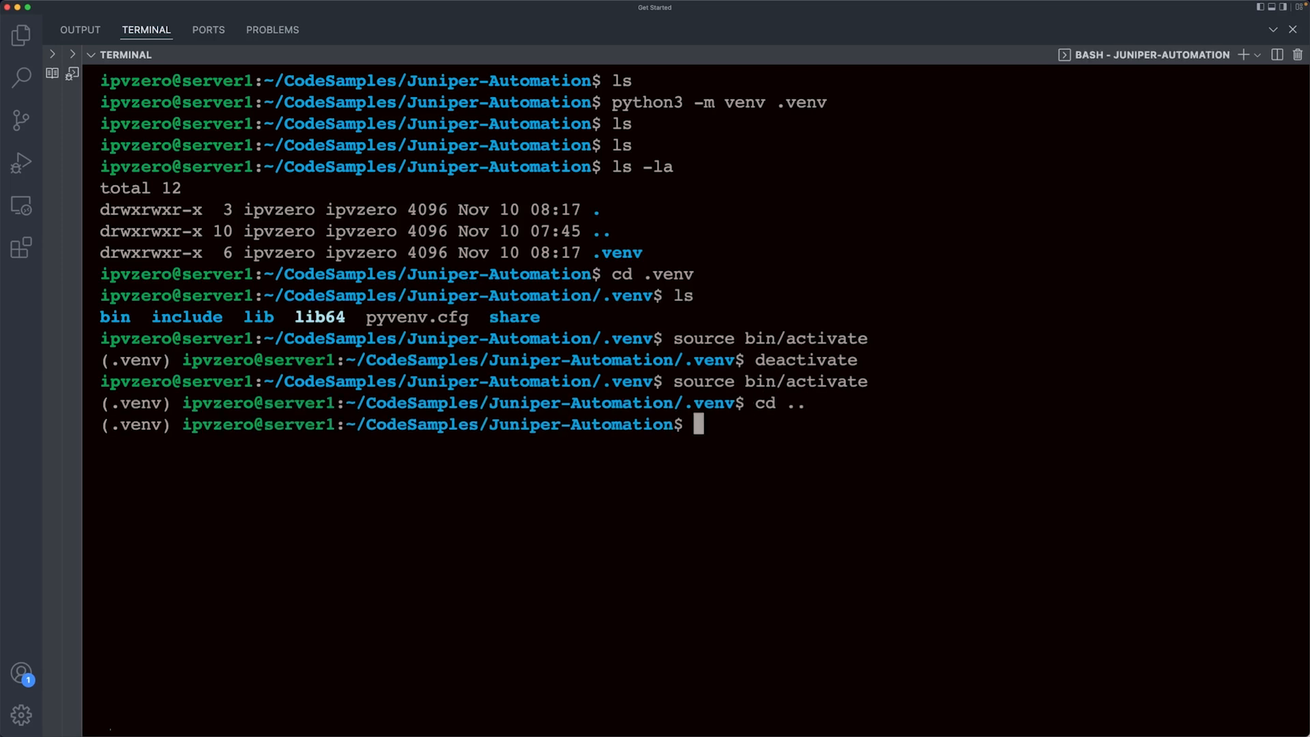
# Install python3-pip via apt, which is already the newest version, then run an apt update.
pyautogui.write('cle')
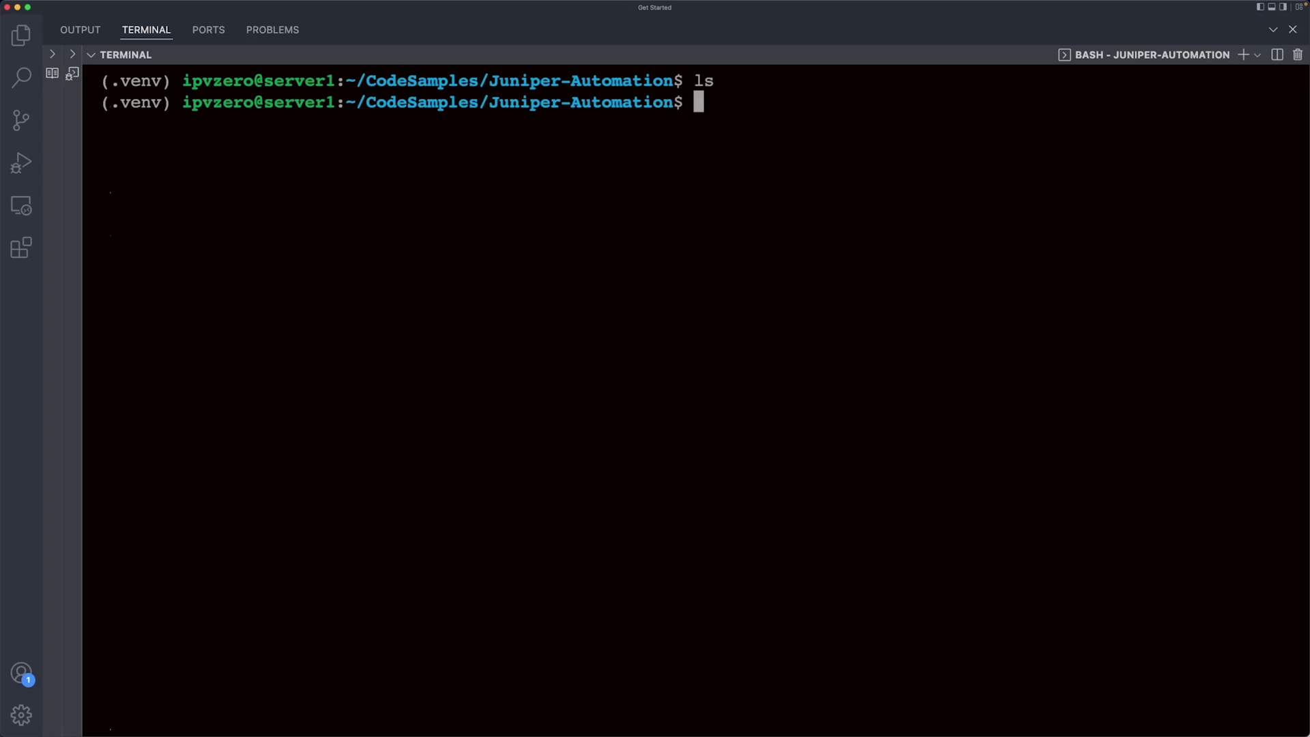
pyautogui.write('sudo')
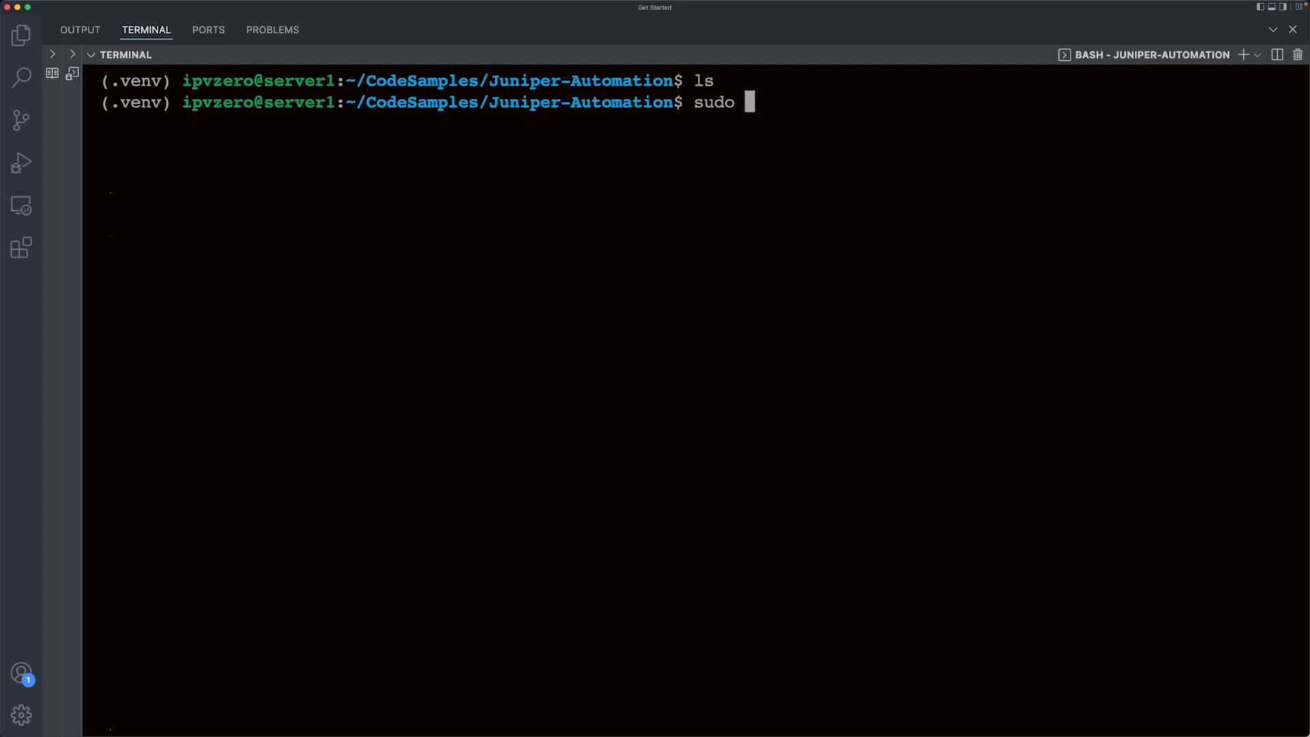
pyautogui.write('apt')
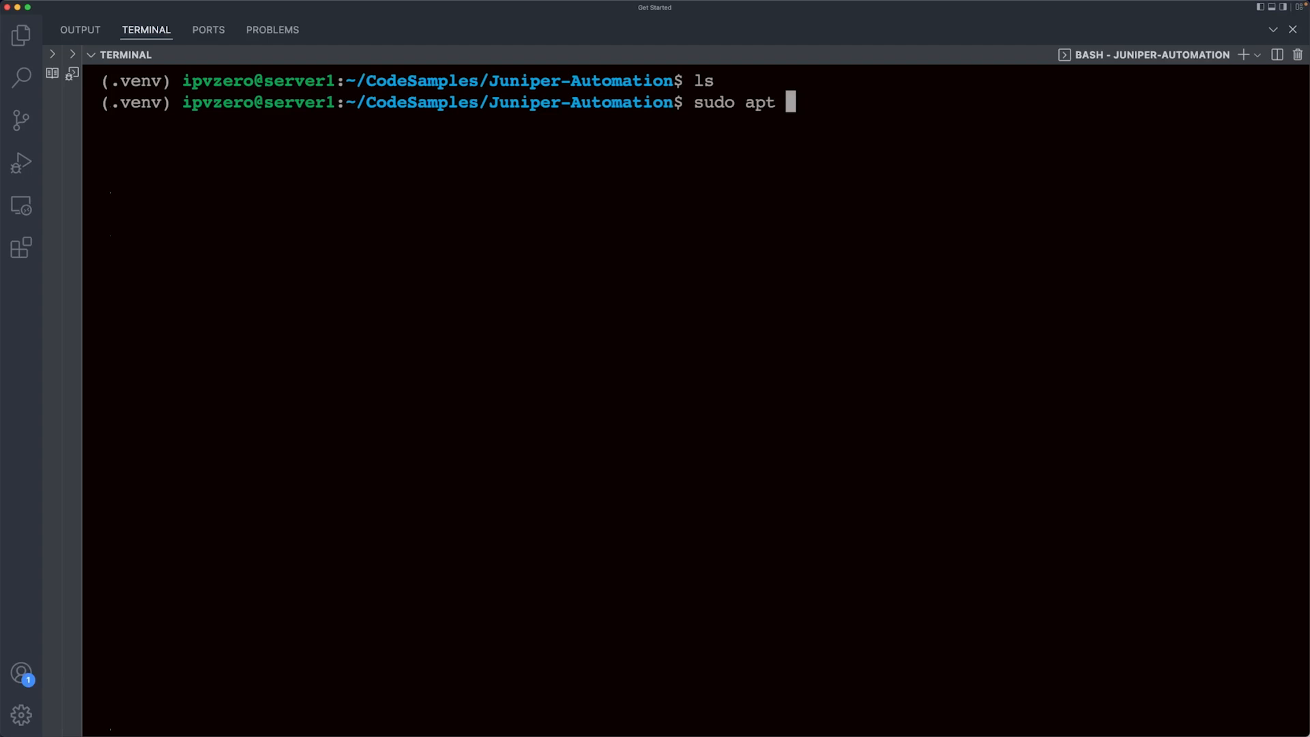
pyautogui.write('install')
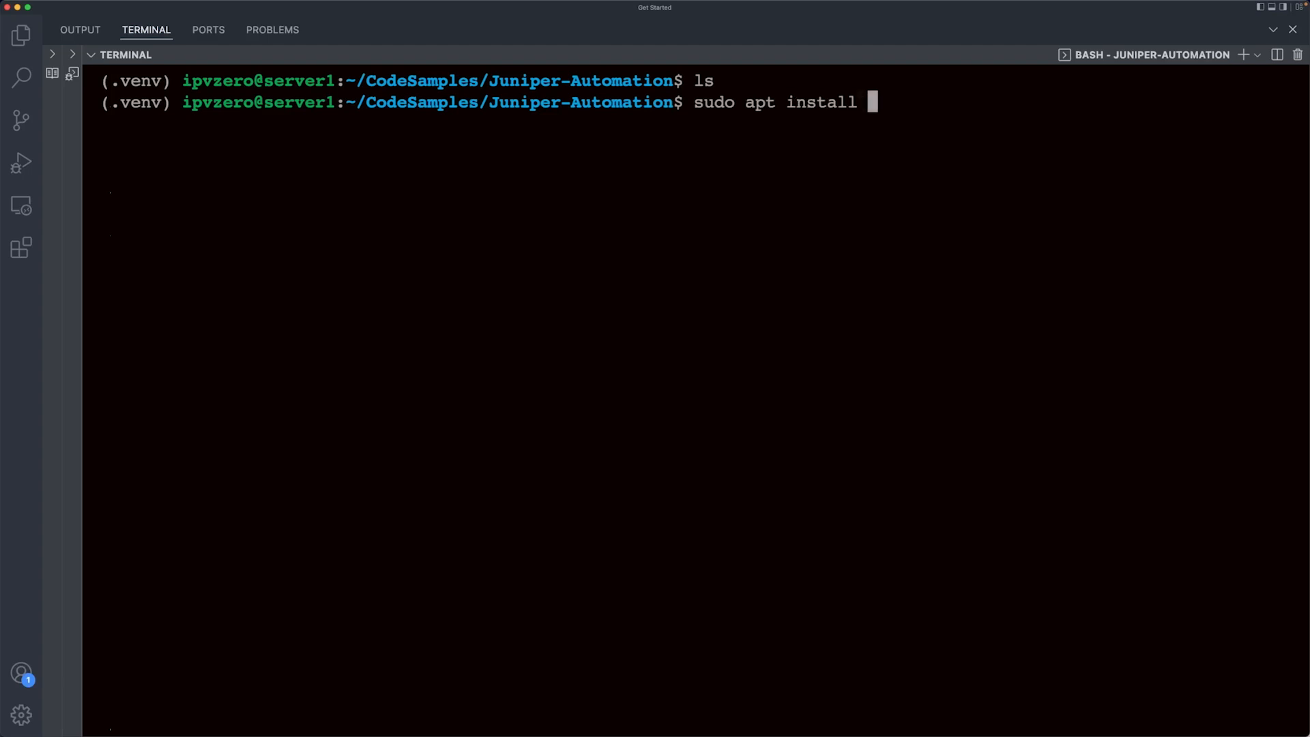
pyautogui.write('p')
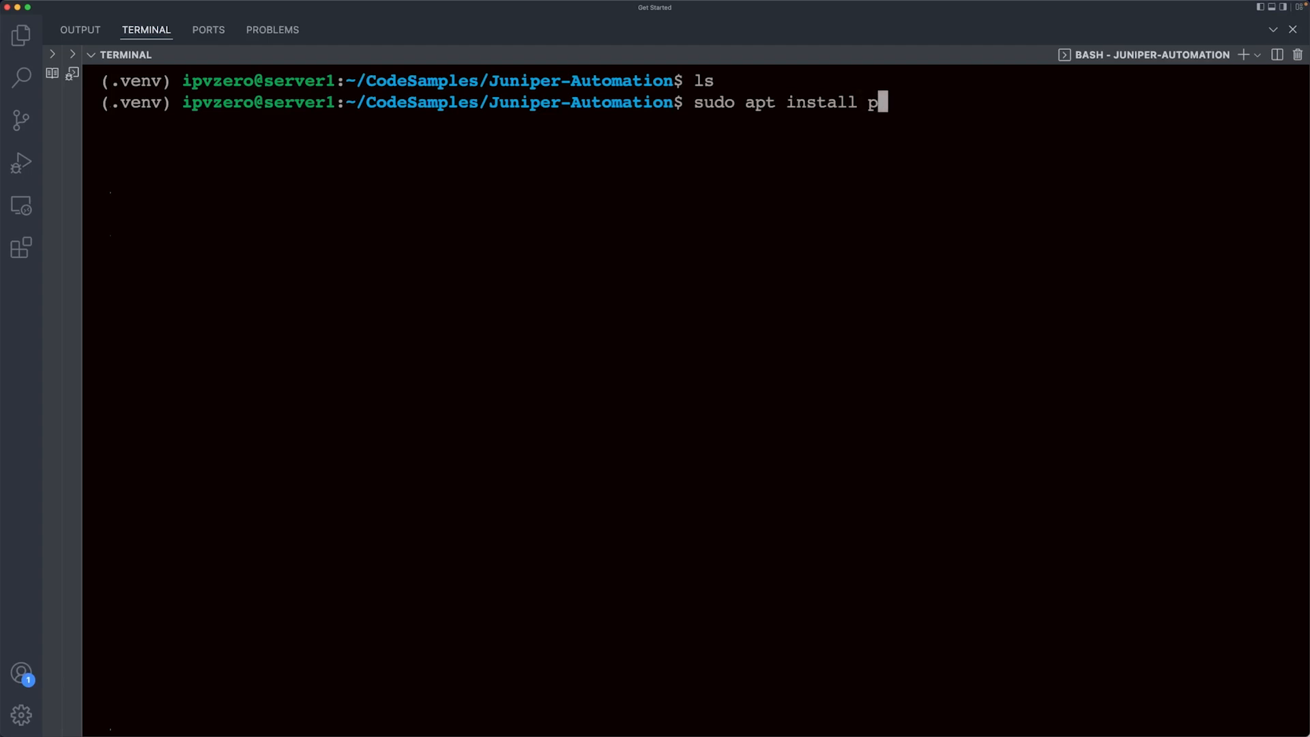
pyautogui.write('ython3-')
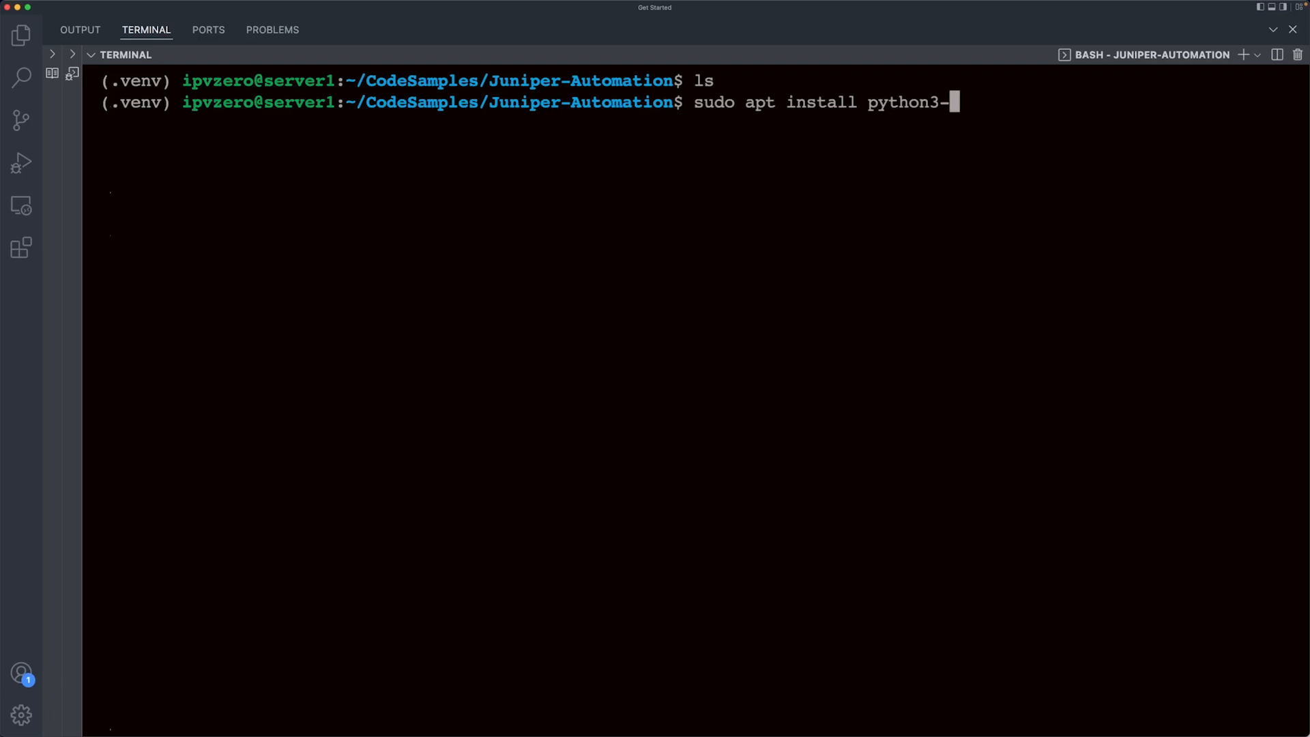
pyautogui.press('Return')
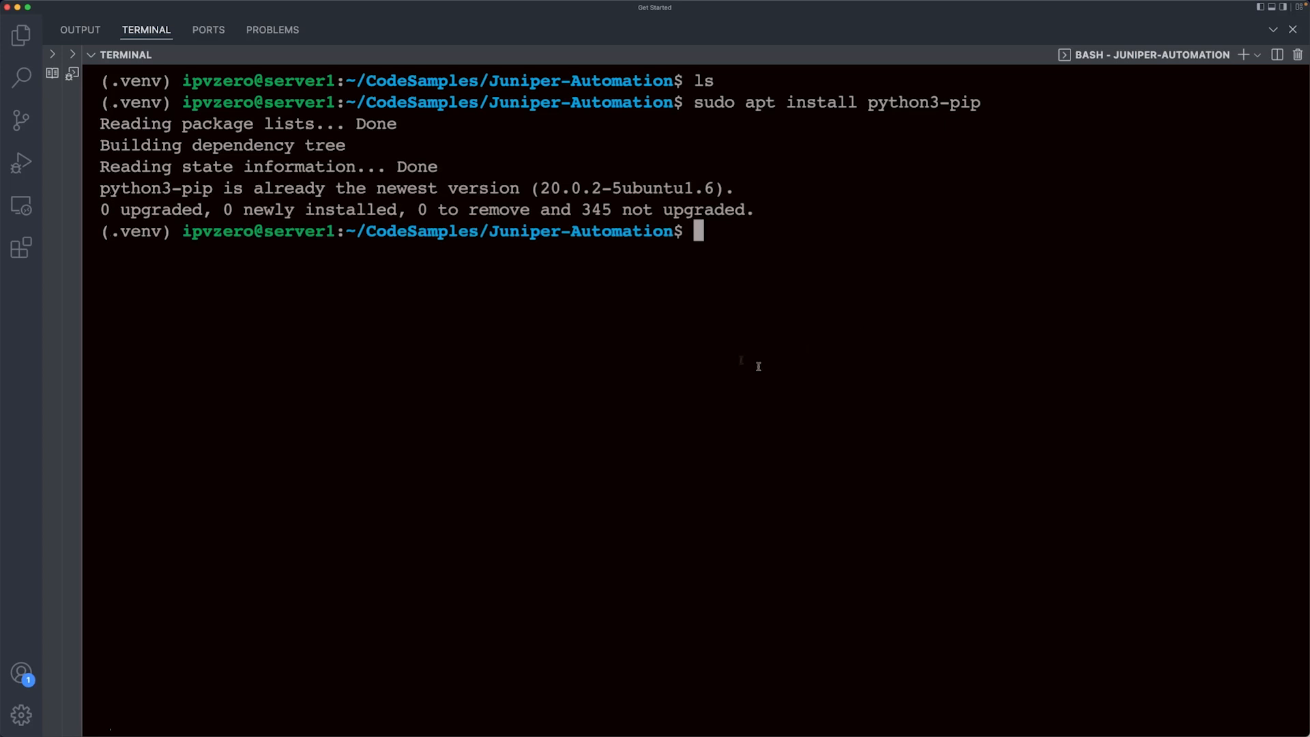
pyautogui.moveTo(648, 346)
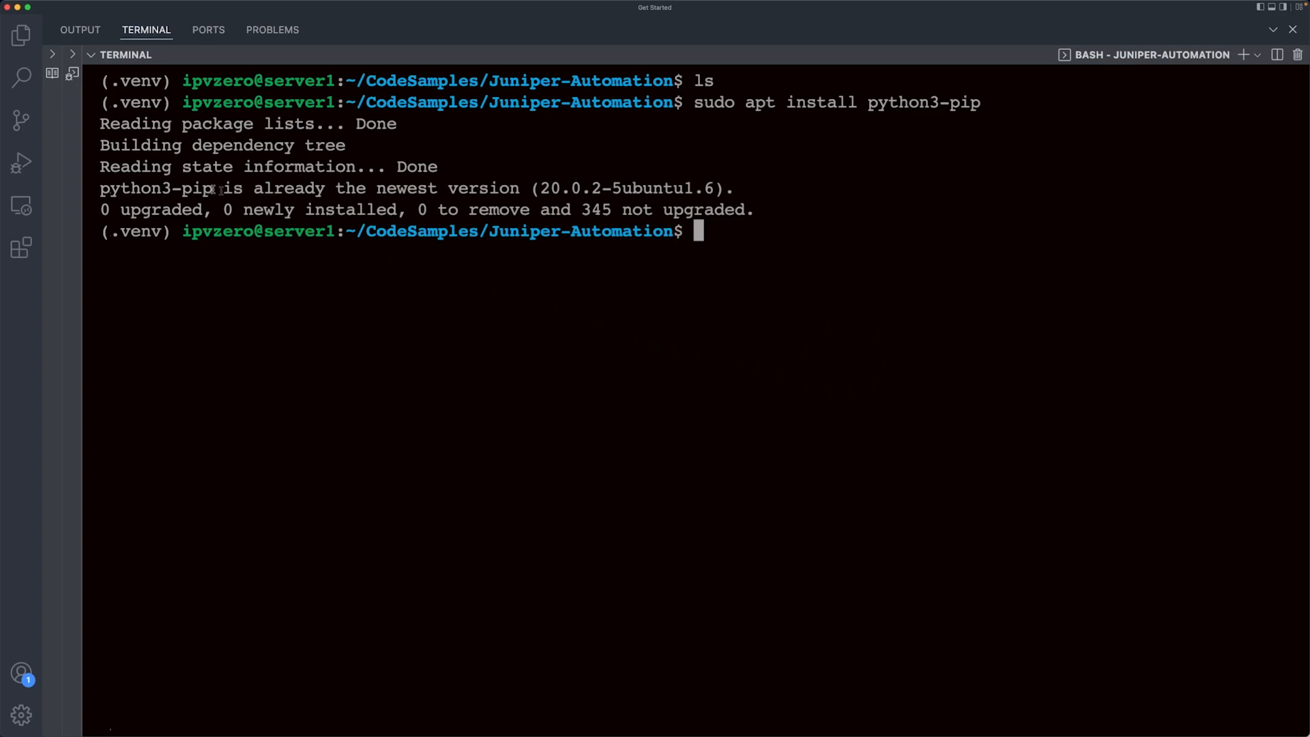
pyautogui.moveTo(755, 224)
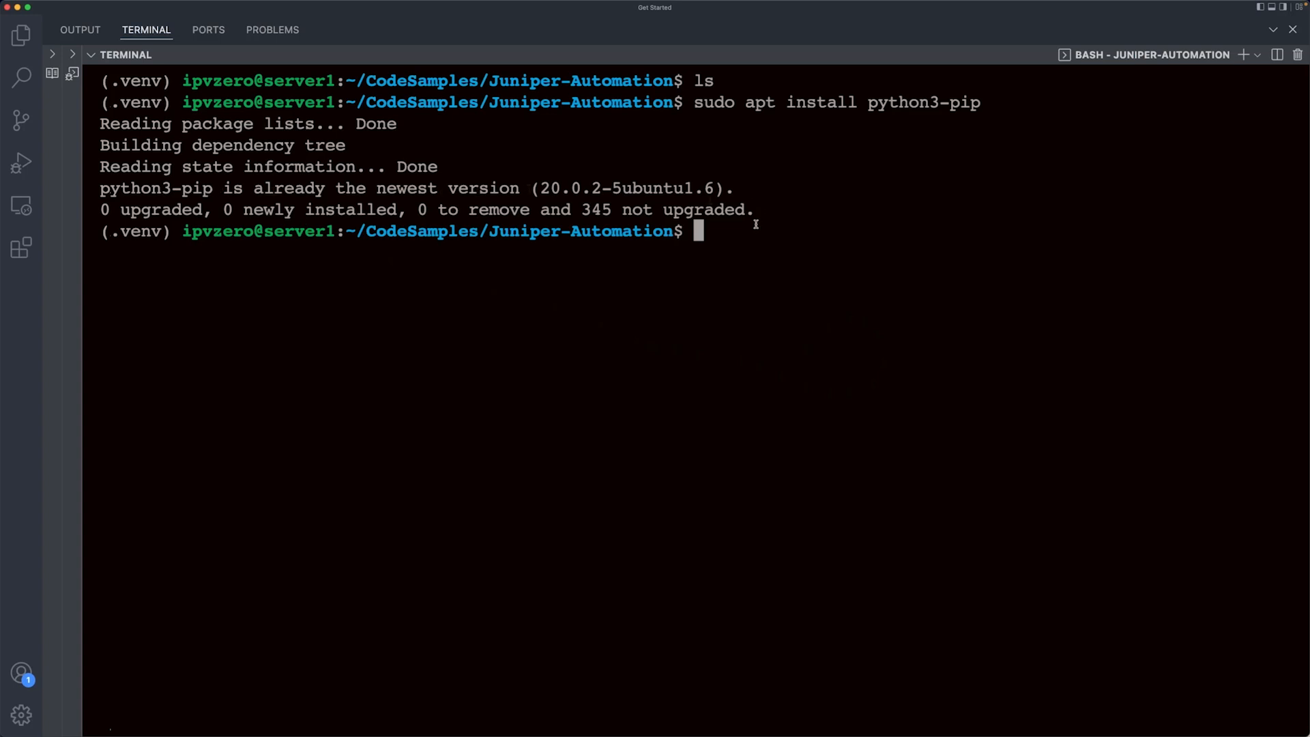
pyautogui.write('sudo apt up')
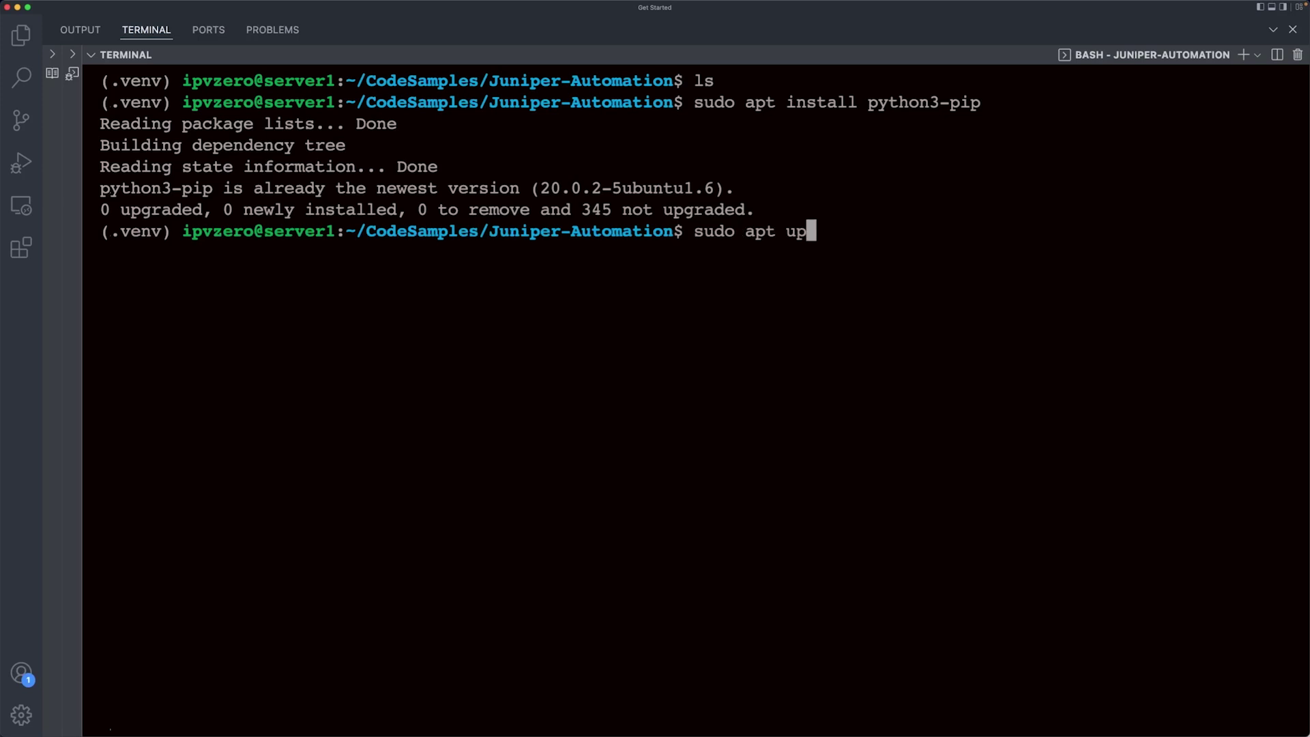
pyautogui.press('Return')
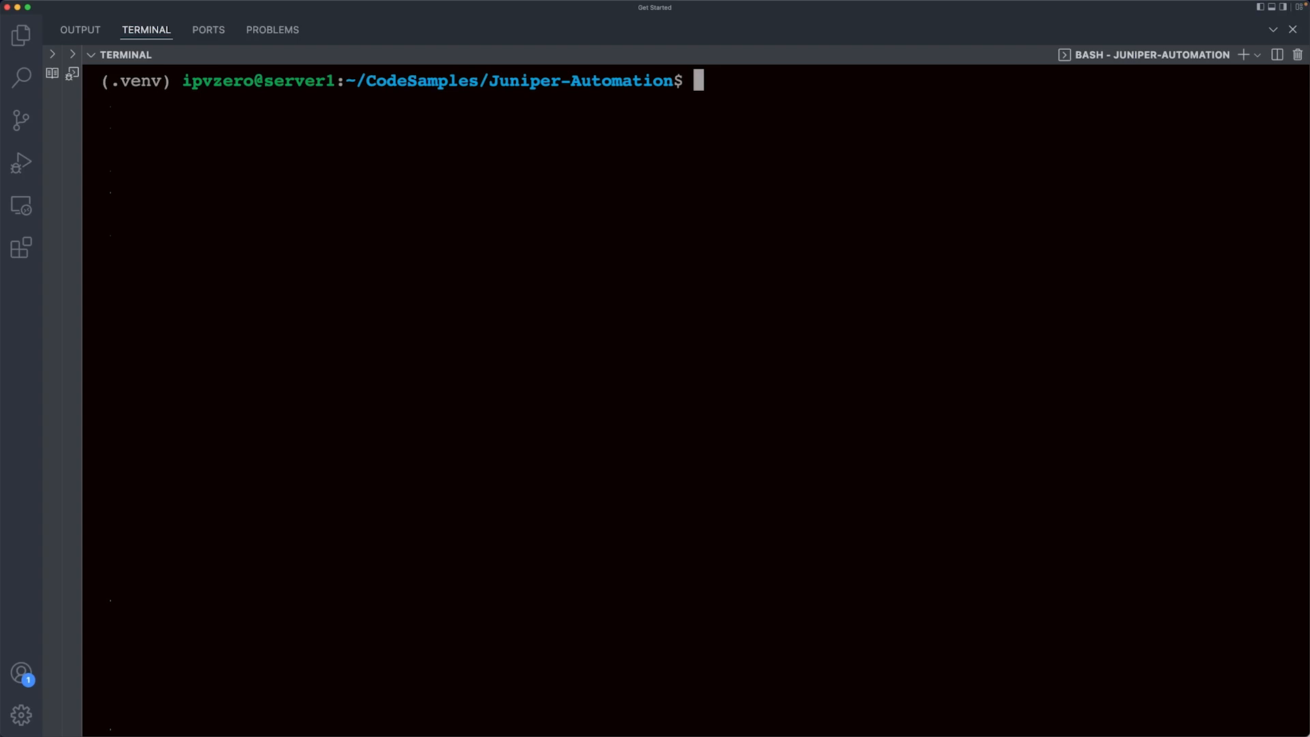
# Install IPython into .venv with 'pip3 install ipython'.
pyautogui.write('pip3')
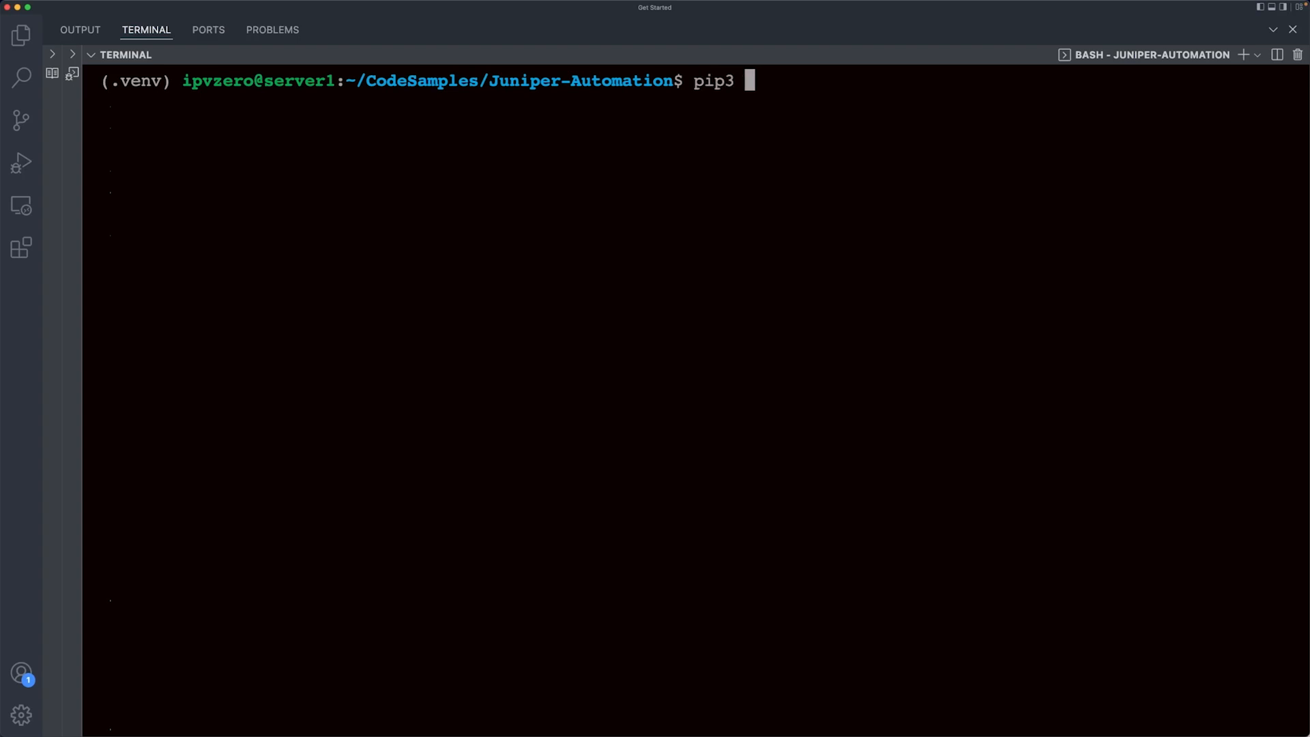
pyautogui.write('install')
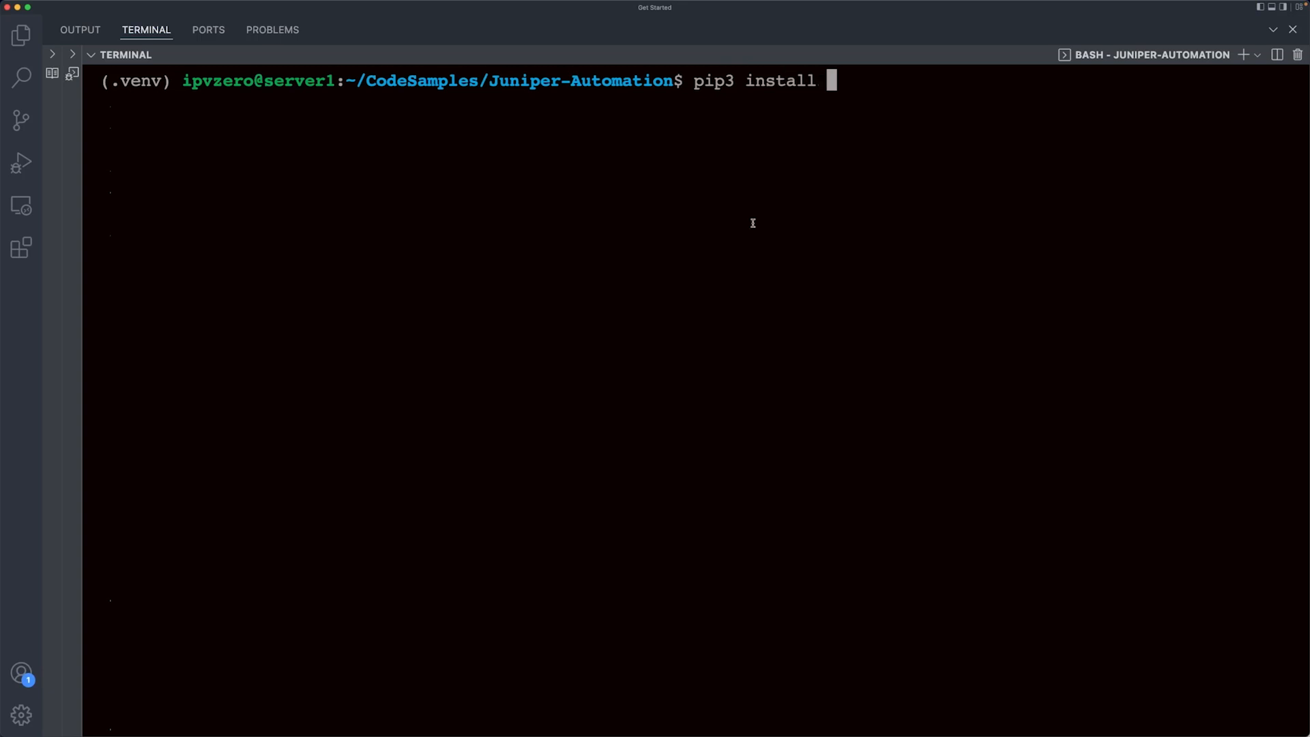
pyautogui.write('i')
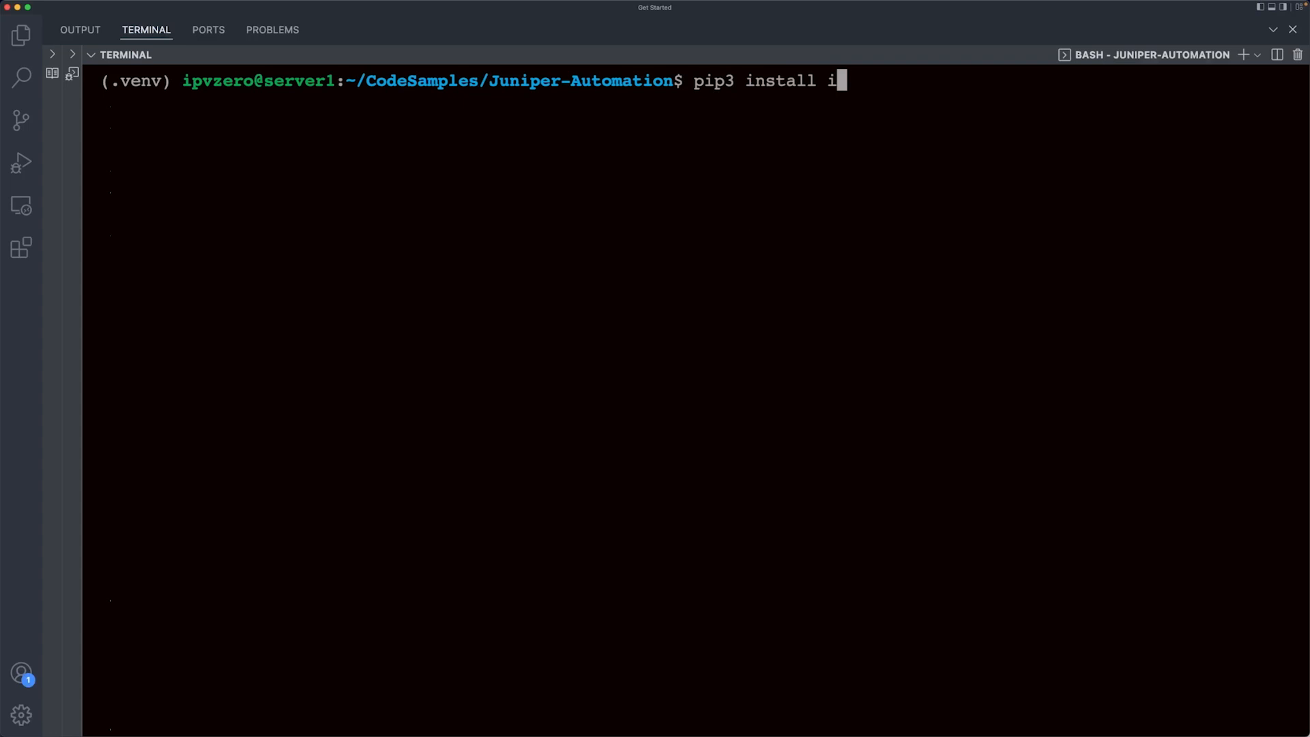
pyautogui.write('python')
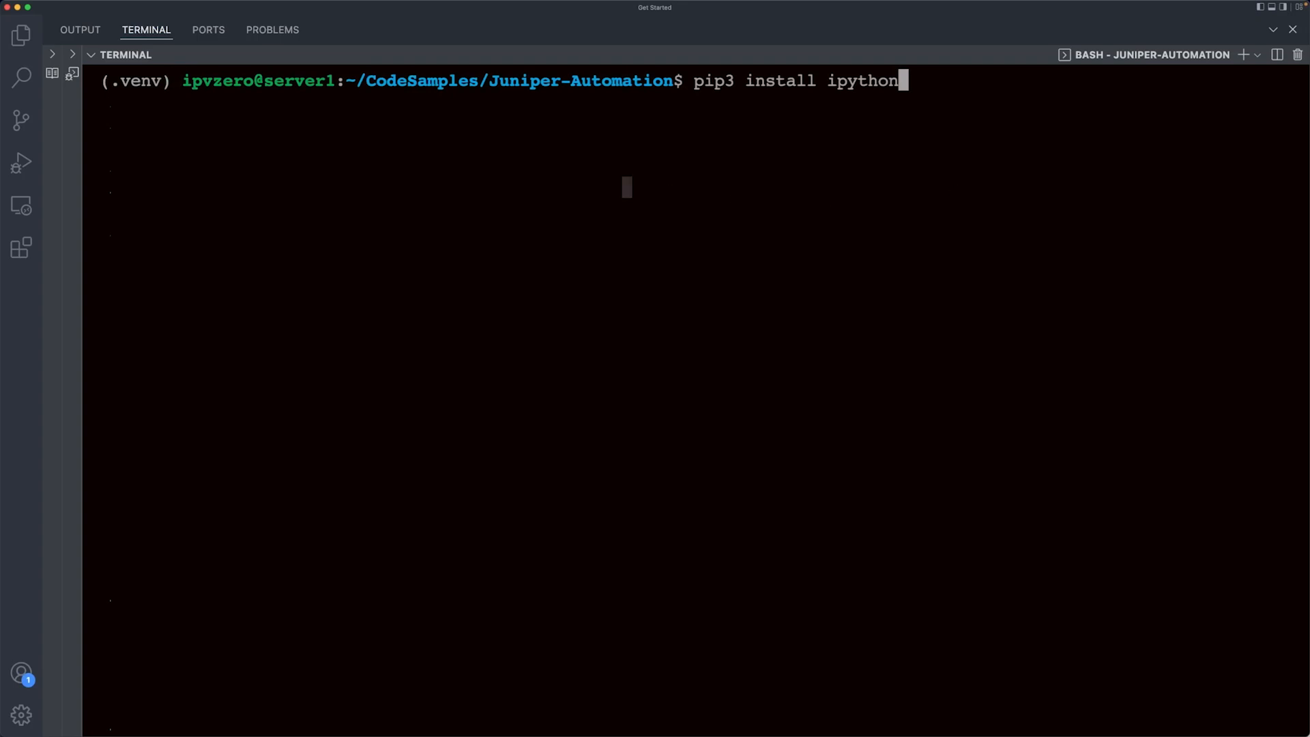
pyautogui.press('Return')
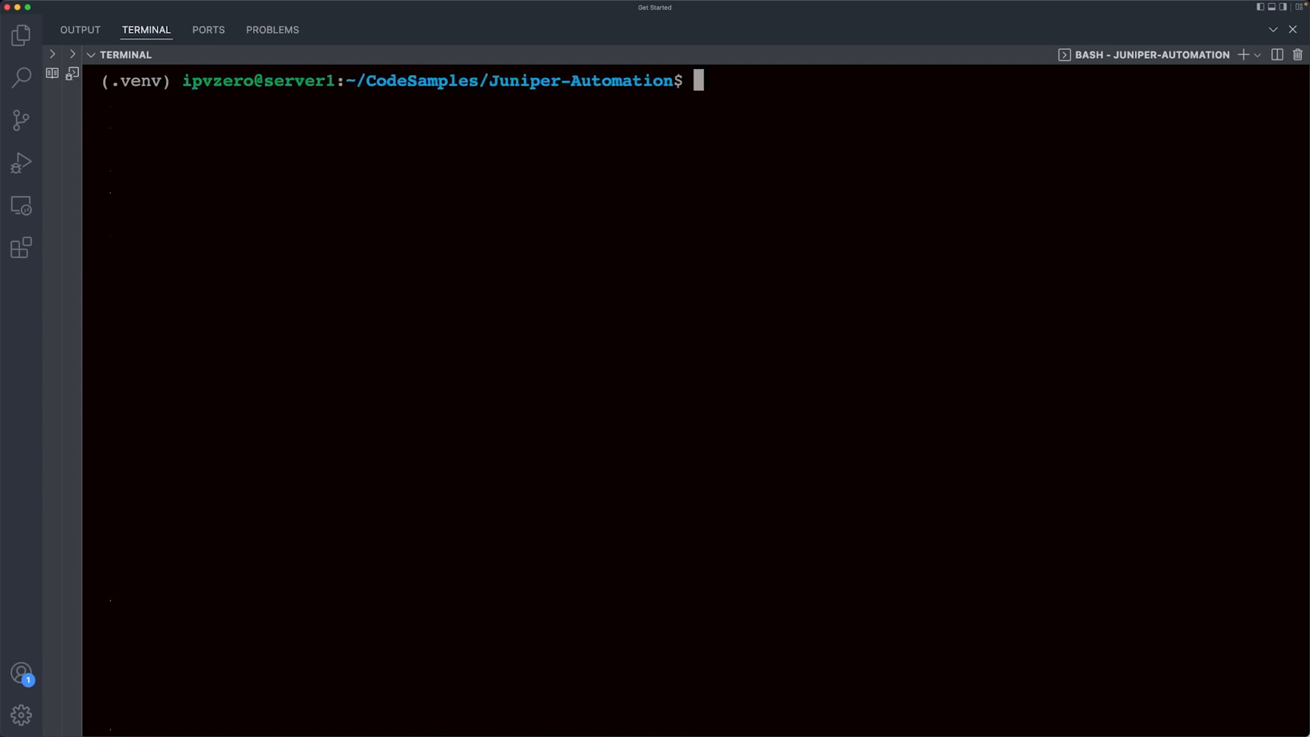
# Launch IPython and print "john" to test it.
pyautogui.write('ipython')
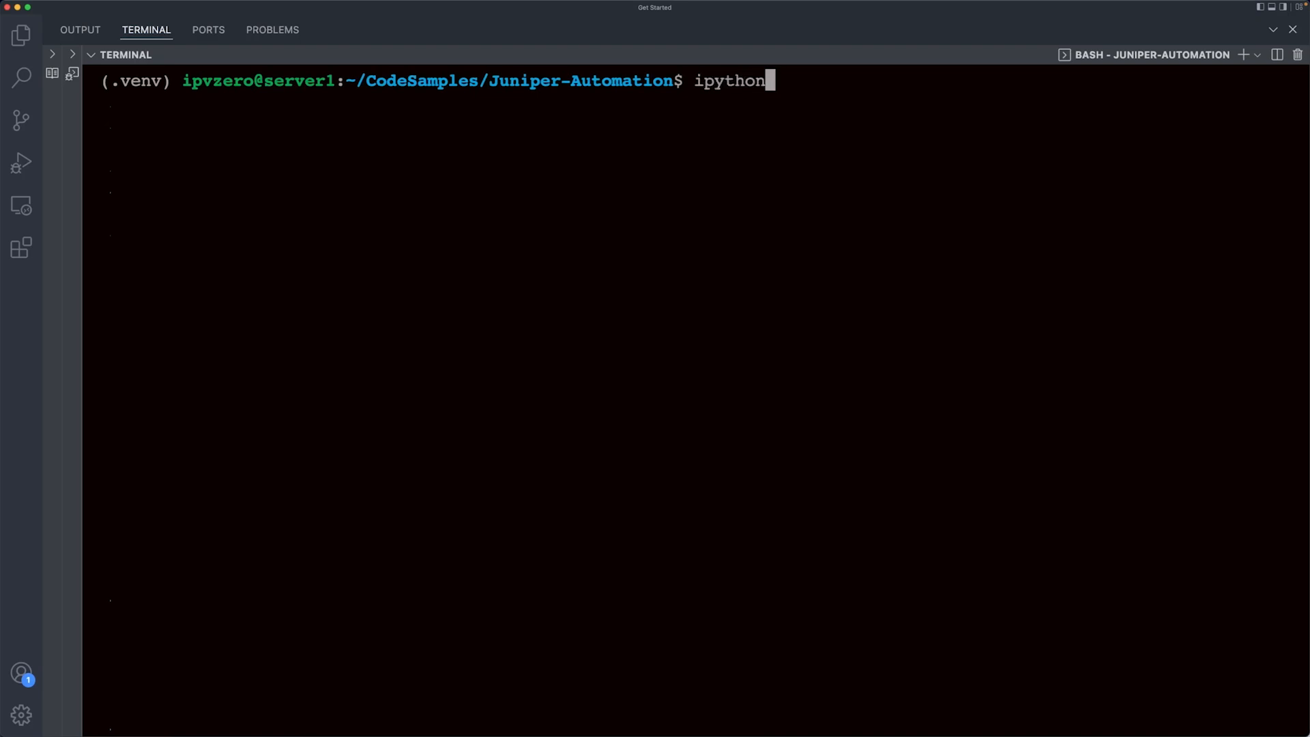
pyautogui.press('Return')
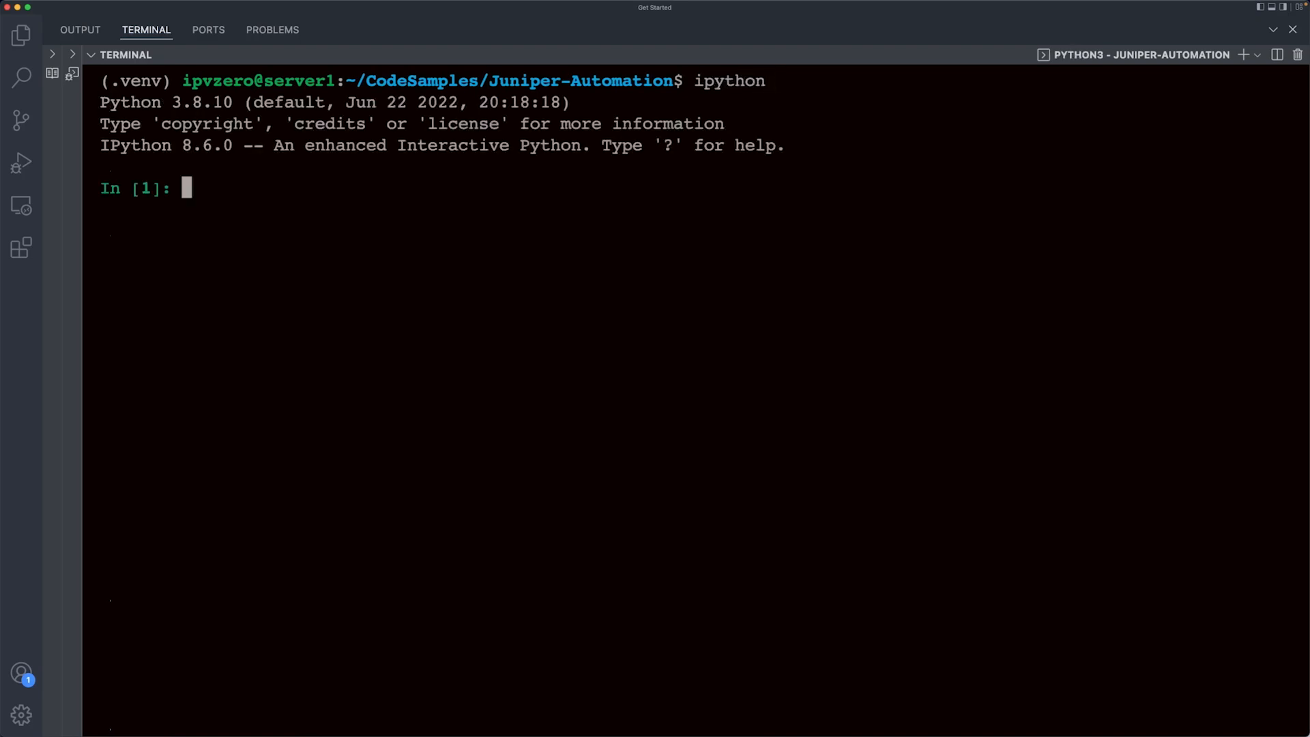
pyautogui.write('print')
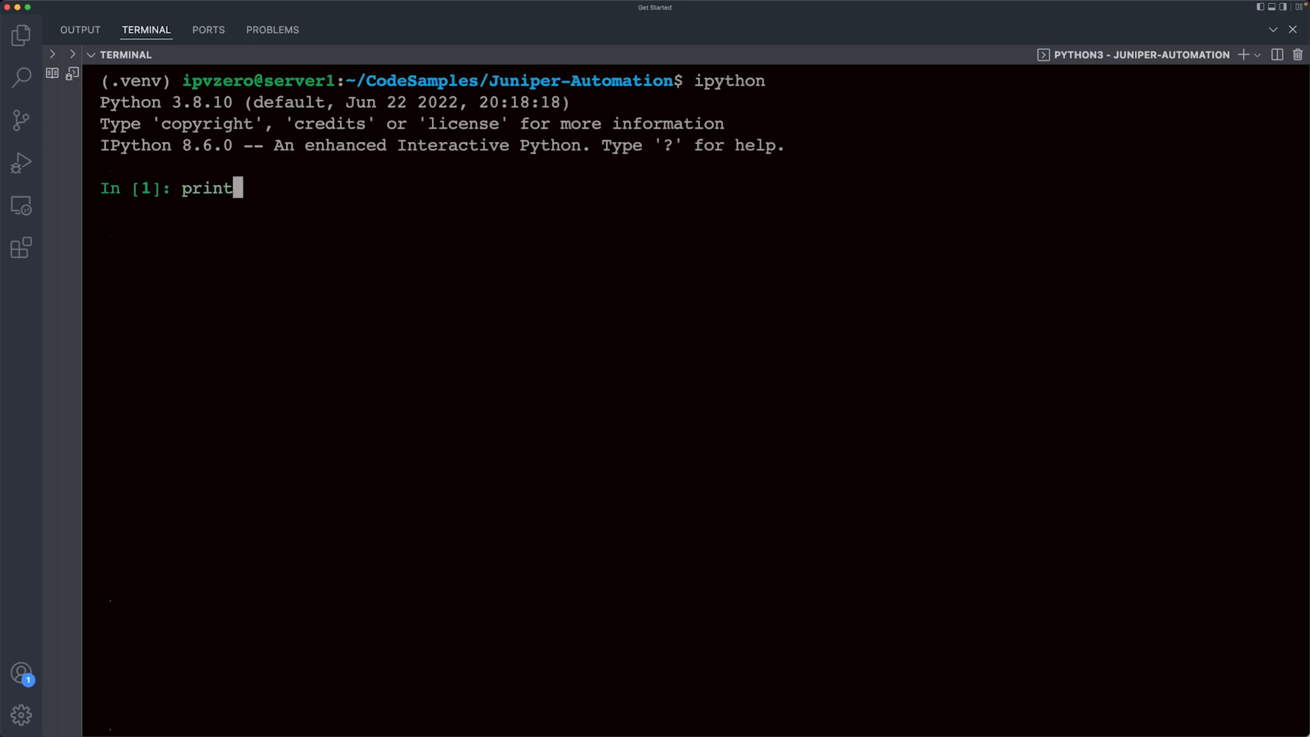
pyautogui.write('("')
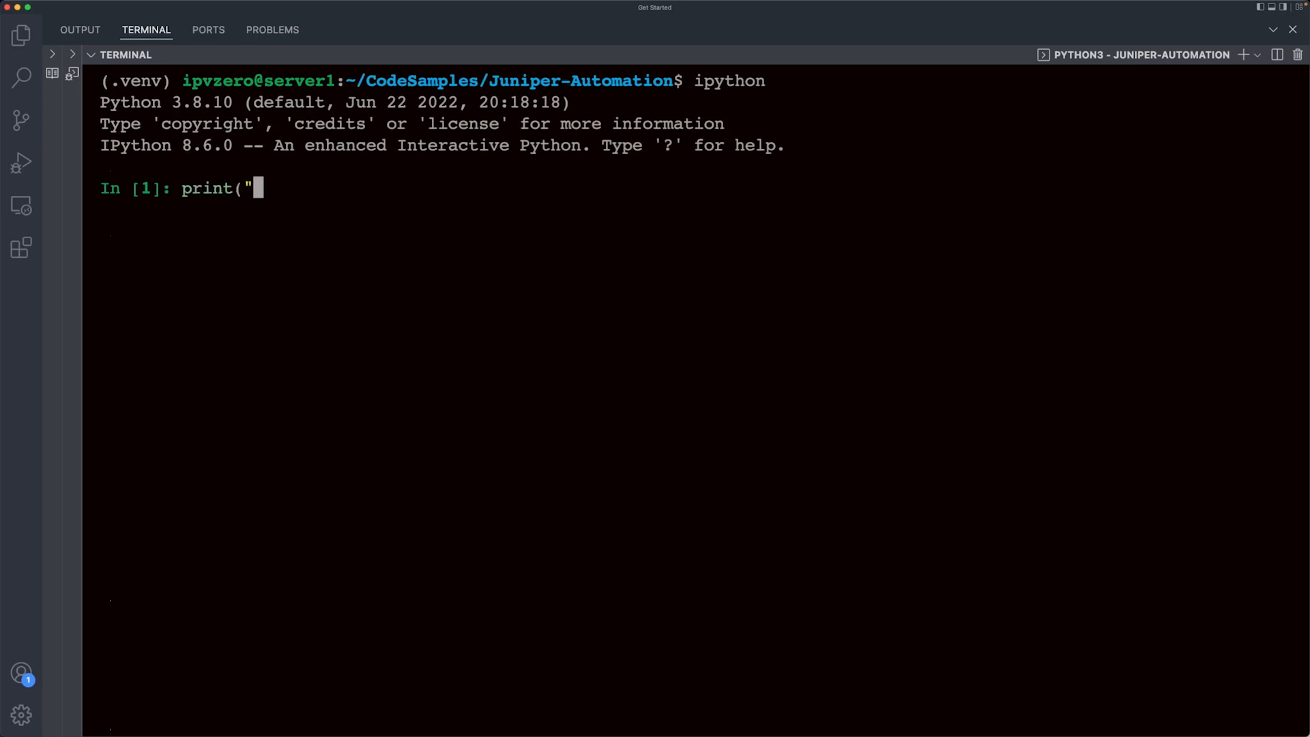
pyautogui.press('Return')
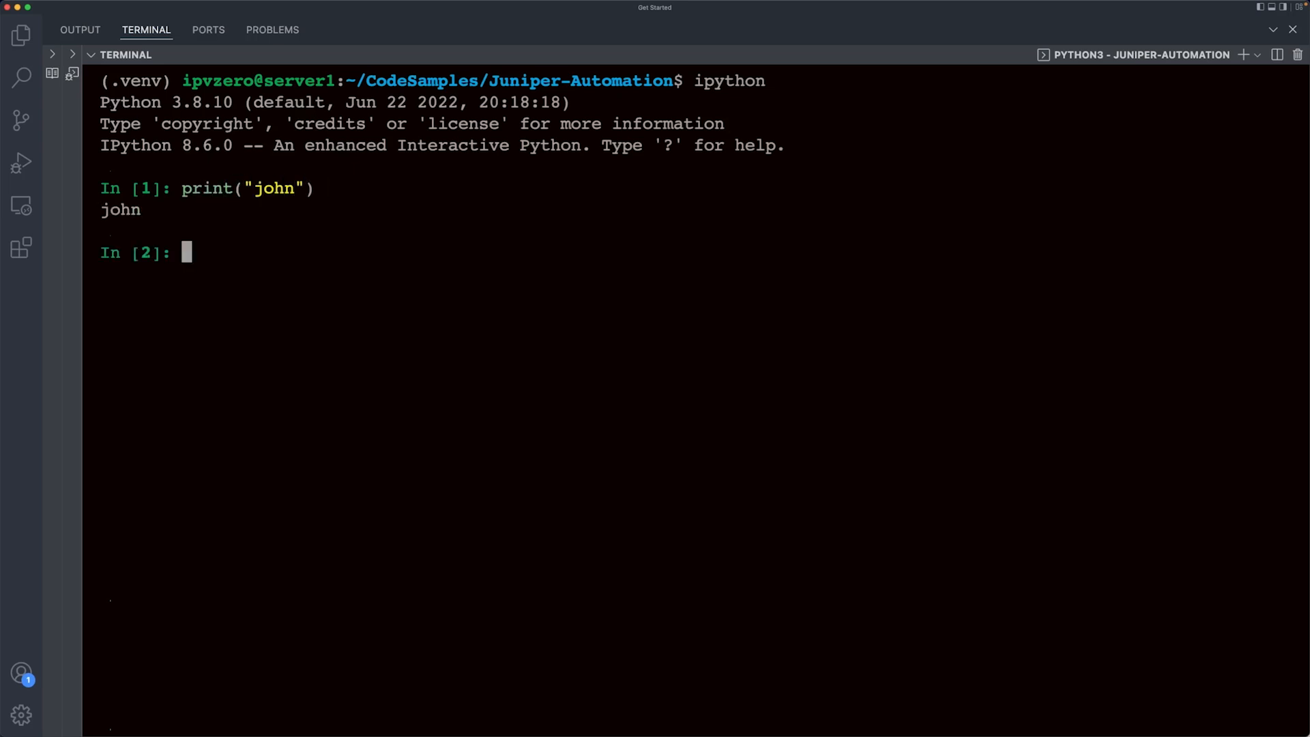
# Exit IPython with exit() and start typing deactivate.
pyautogui.doubleClick(121, 210)
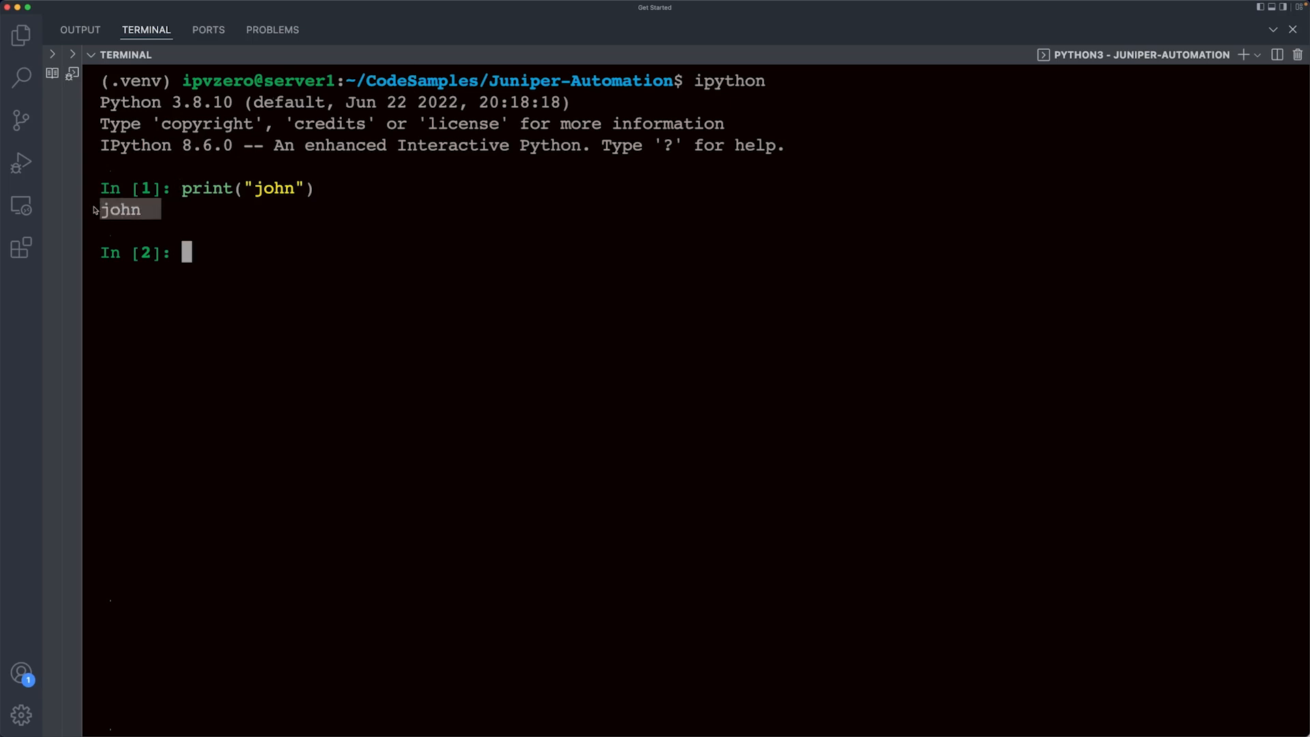
pyautogui.write('exit()')
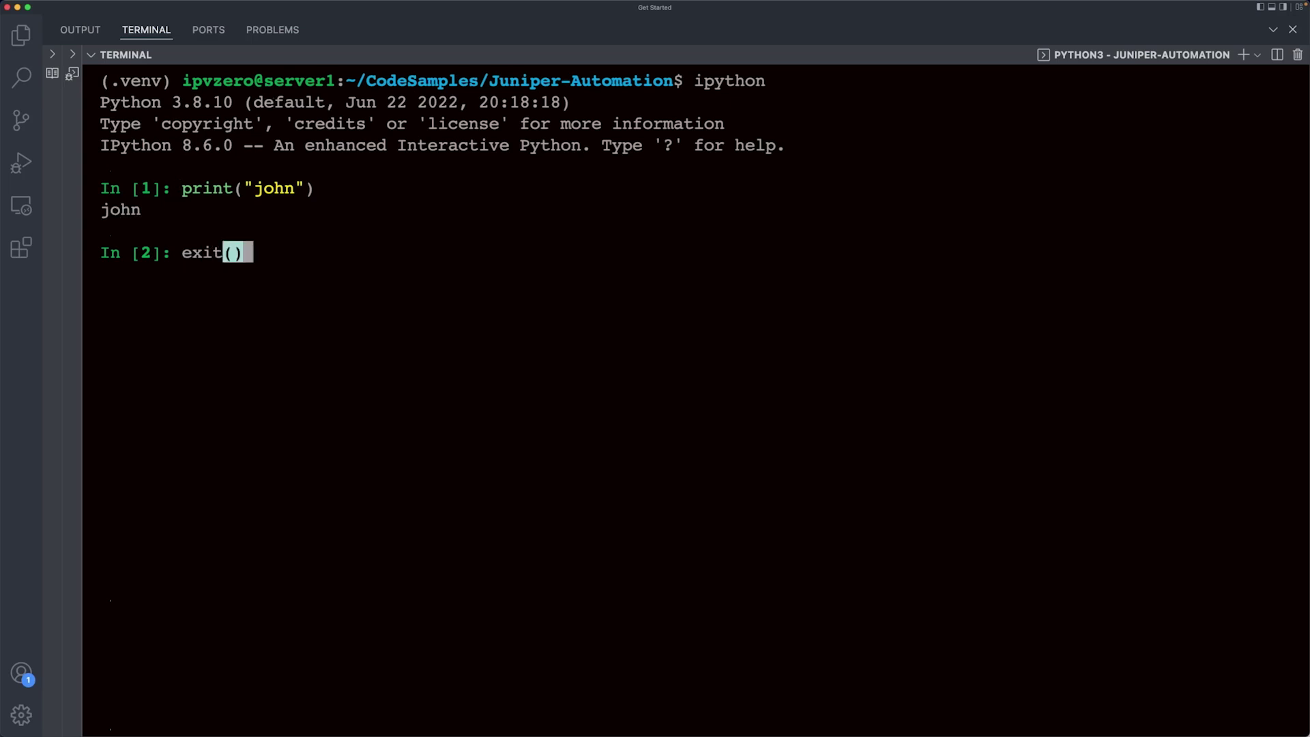
pyautogui.write('dec')
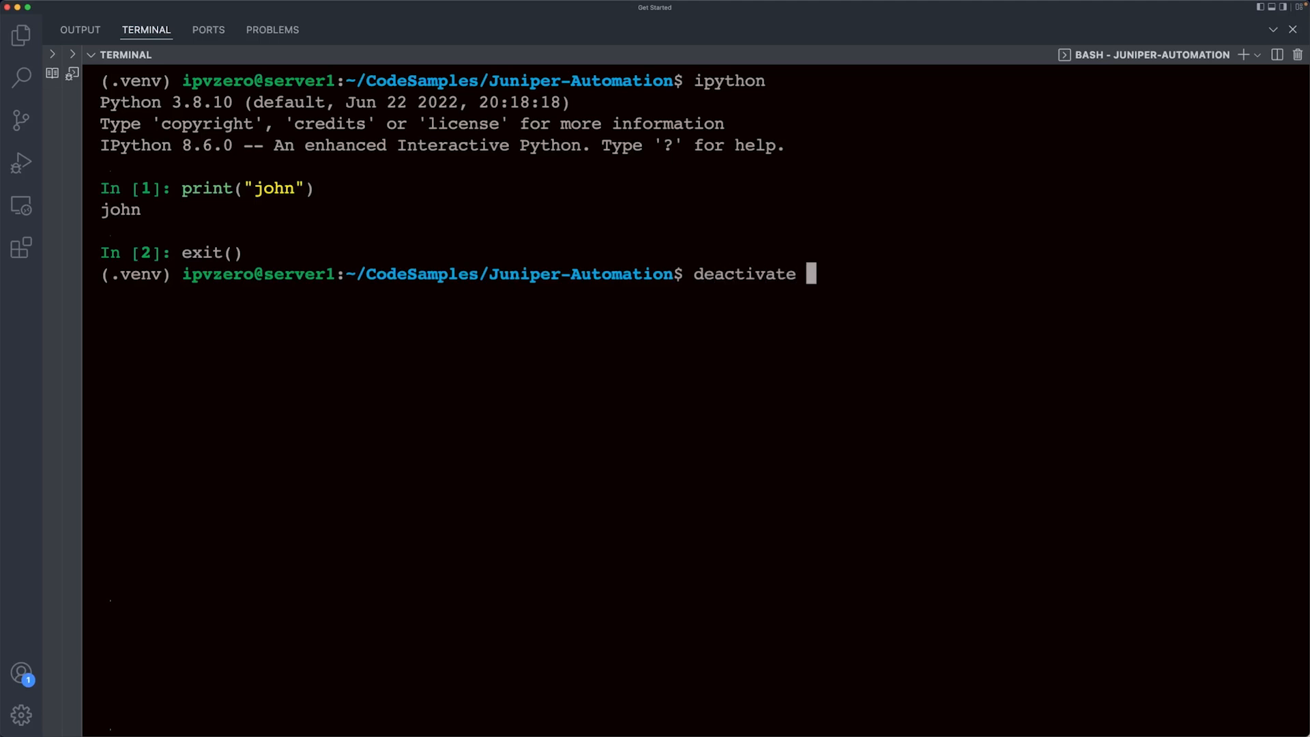
# Deactivate .venv, confirm ipython is not found, then reactivate via bin/activate.
pyautogui.press('Return')
pyautogui.write('ipython')
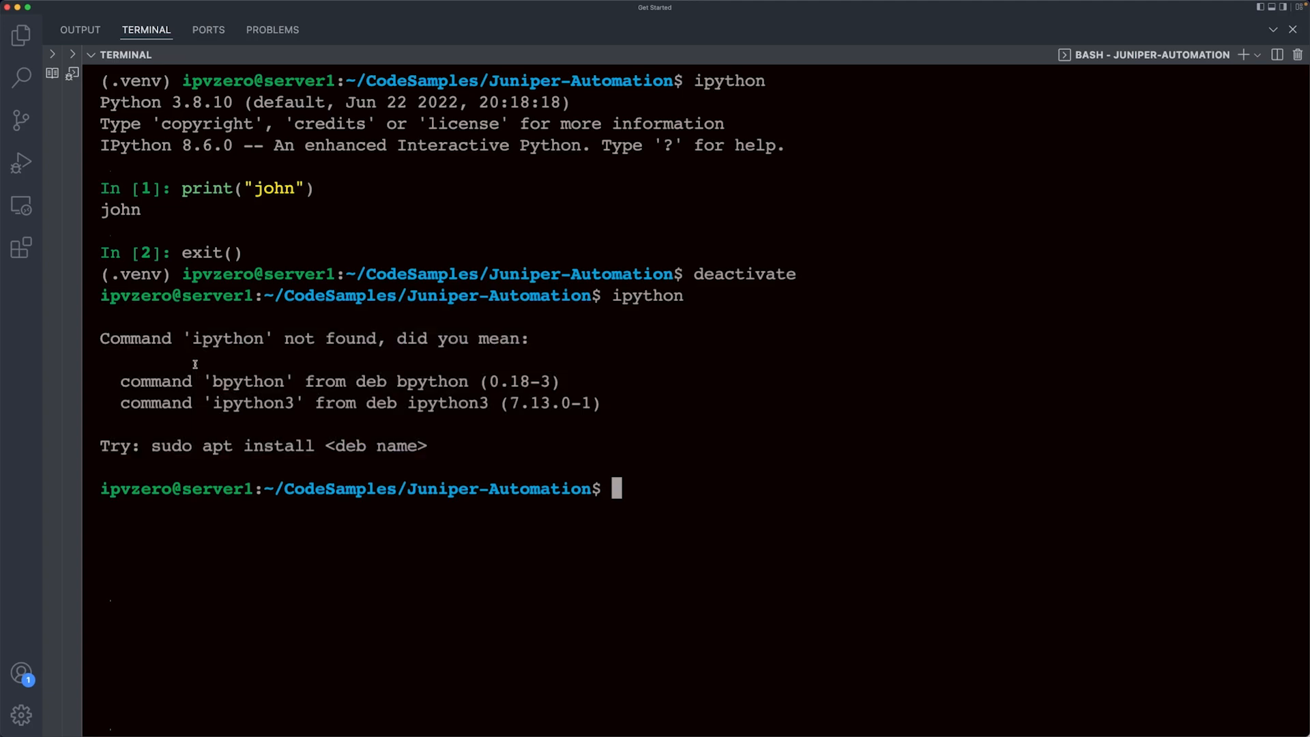
pyautogui.write('cd .venv')
pyautogui.write('source')
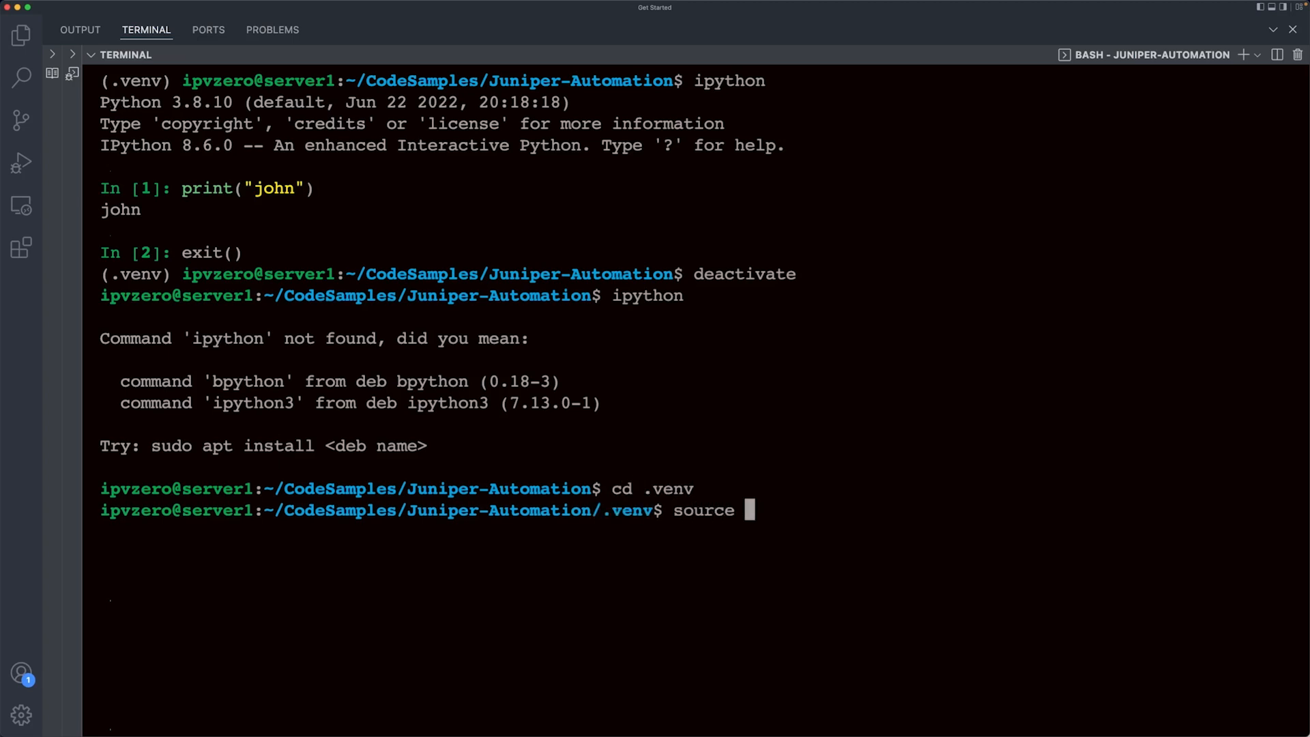
pyautogui.write('bin/activate')
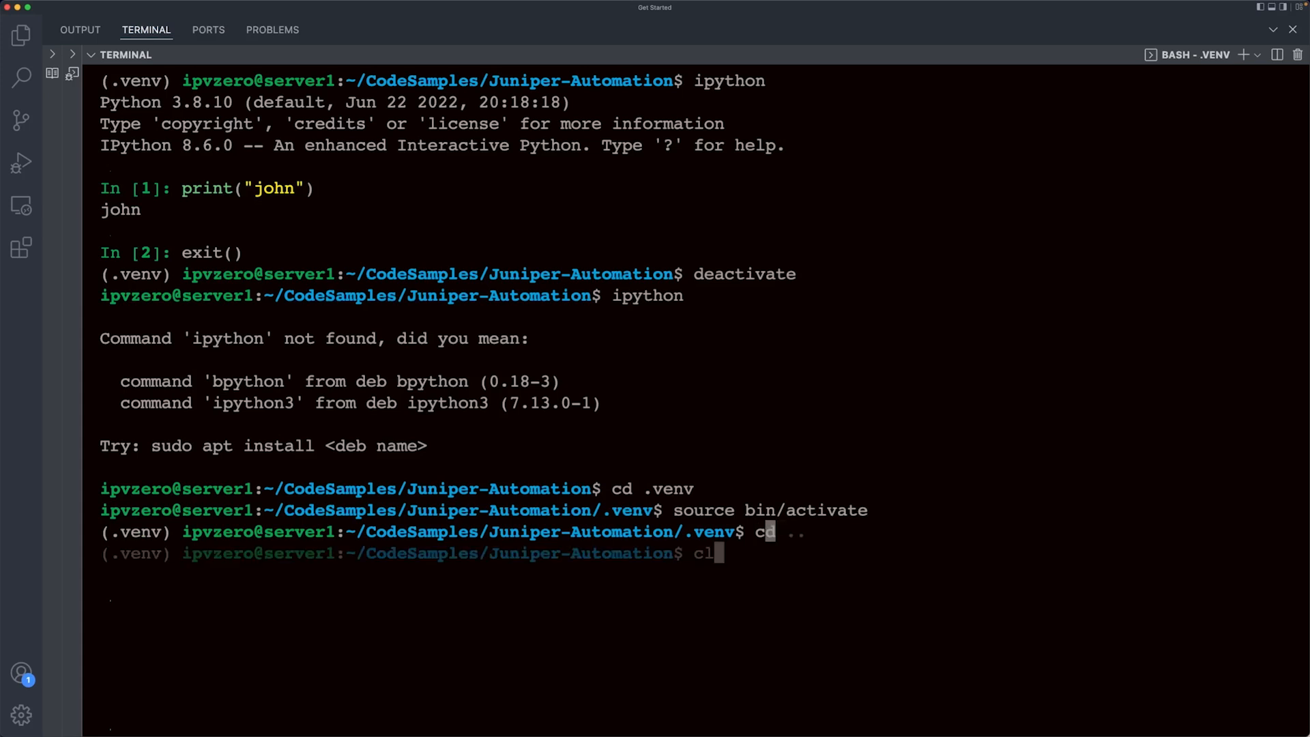